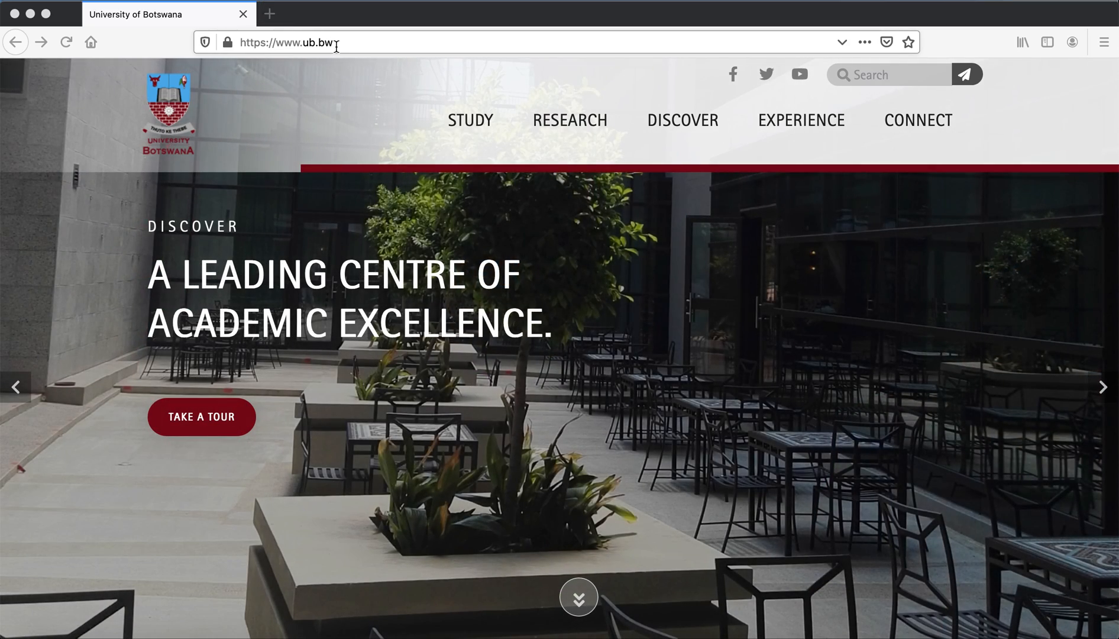
- Reach the UB Login page from the home page footer
{"action": "scroll", "scroll_direction": "down", "scroll_amount": 3}
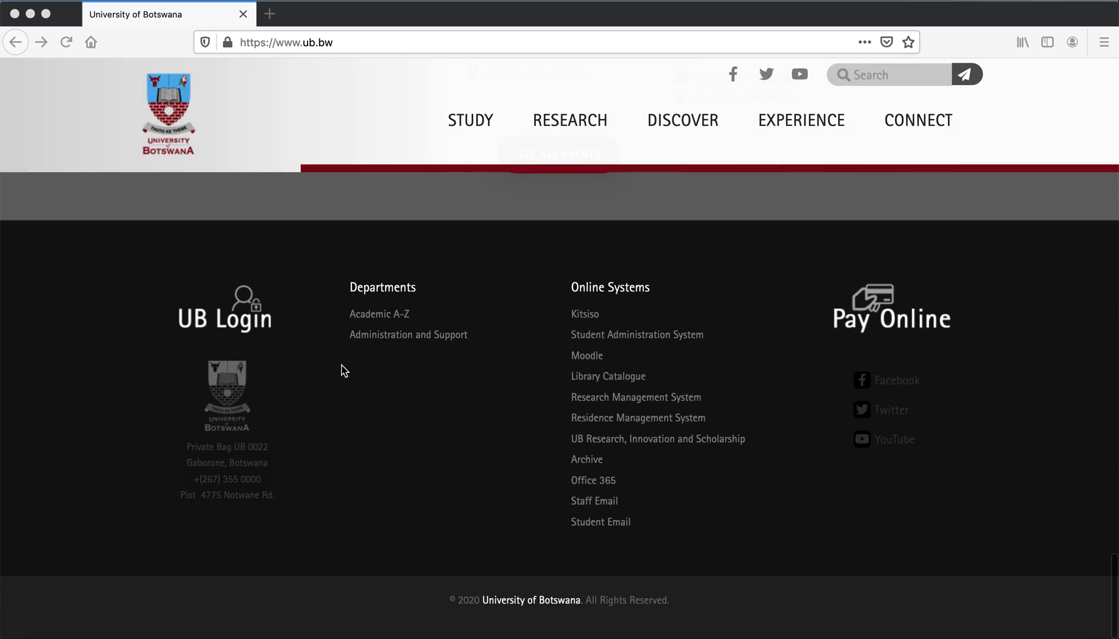
{"action": "left_click", "coordinate": [224, 308]}
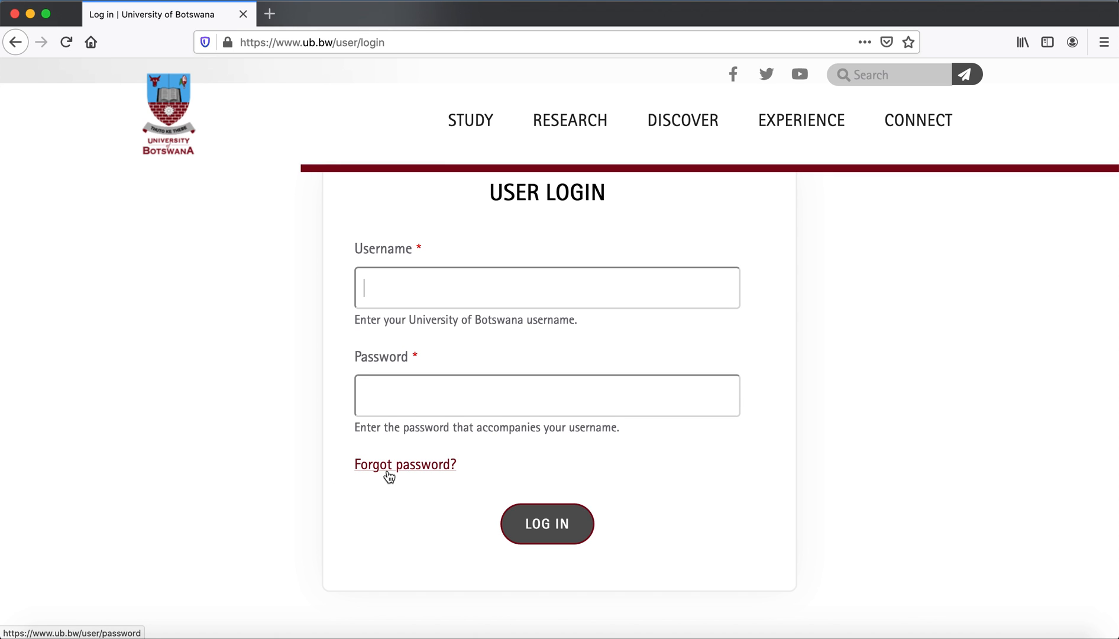
- Request password reset instructions for the staff email address, then return to the reset form
{"action": "left_click", "coordinate": [405, 464]}
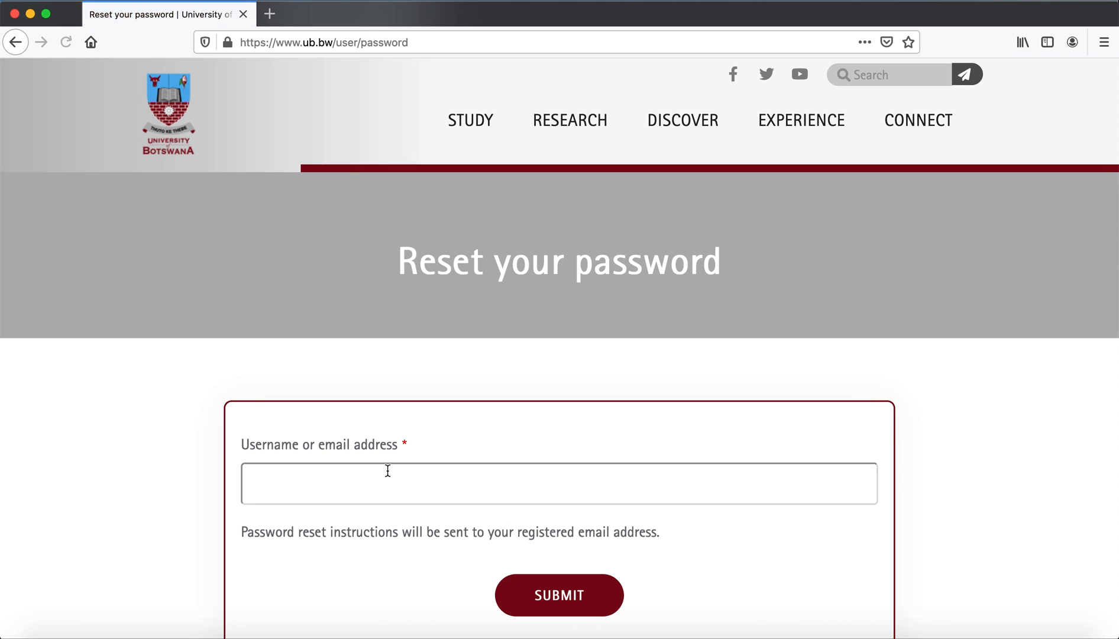
{"action": "left_click", "coordinate": [558, 483]}
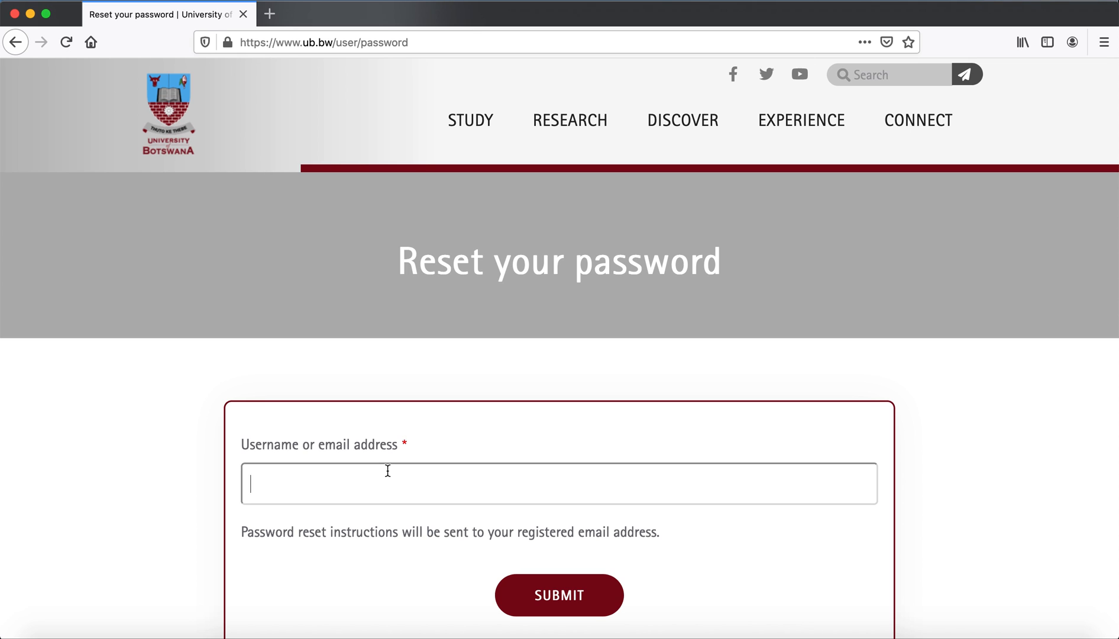
{"action": "type", "text": "ma"}
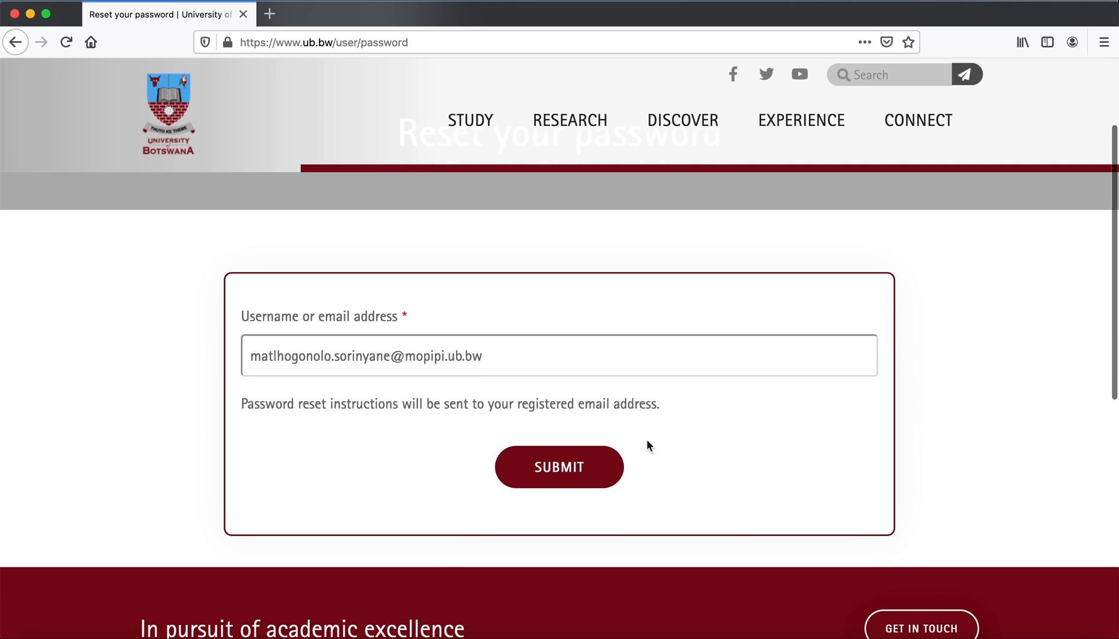
{"action": "left_click", "coordinate": [559, 466]}
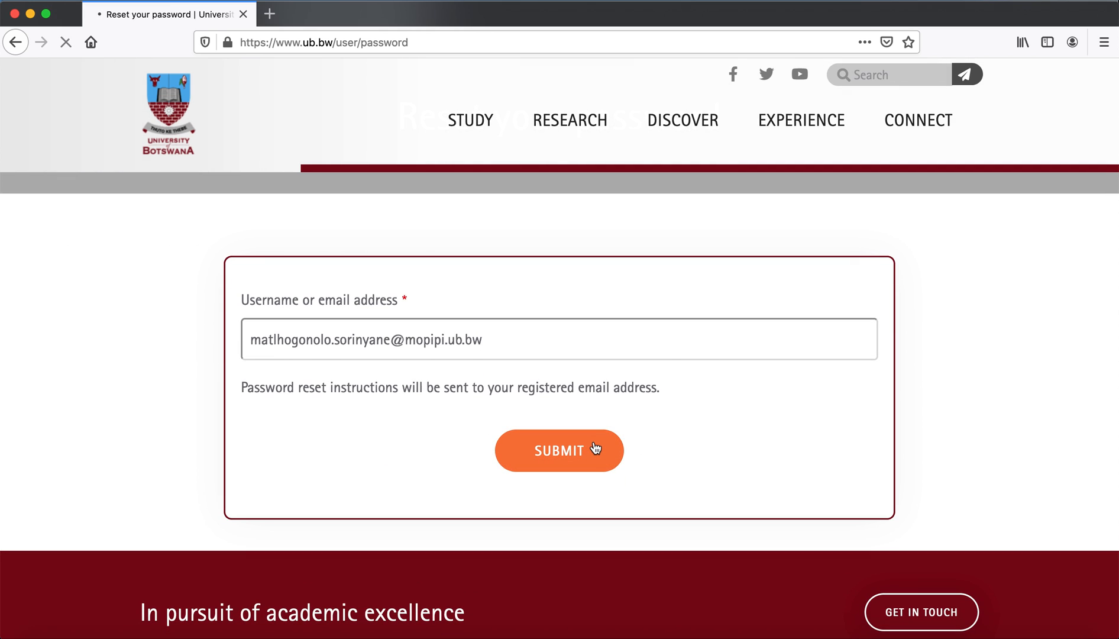
{"action": "left_click", "coordinate": [559, 451]}
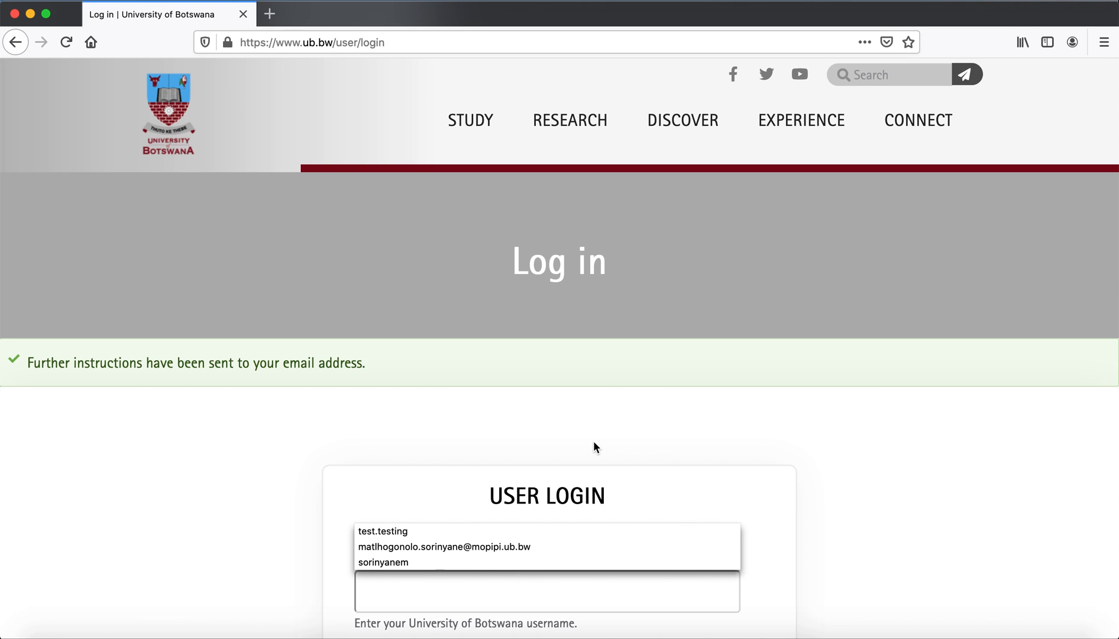
{"action": "left_click", "coordinate": [547, 591]}
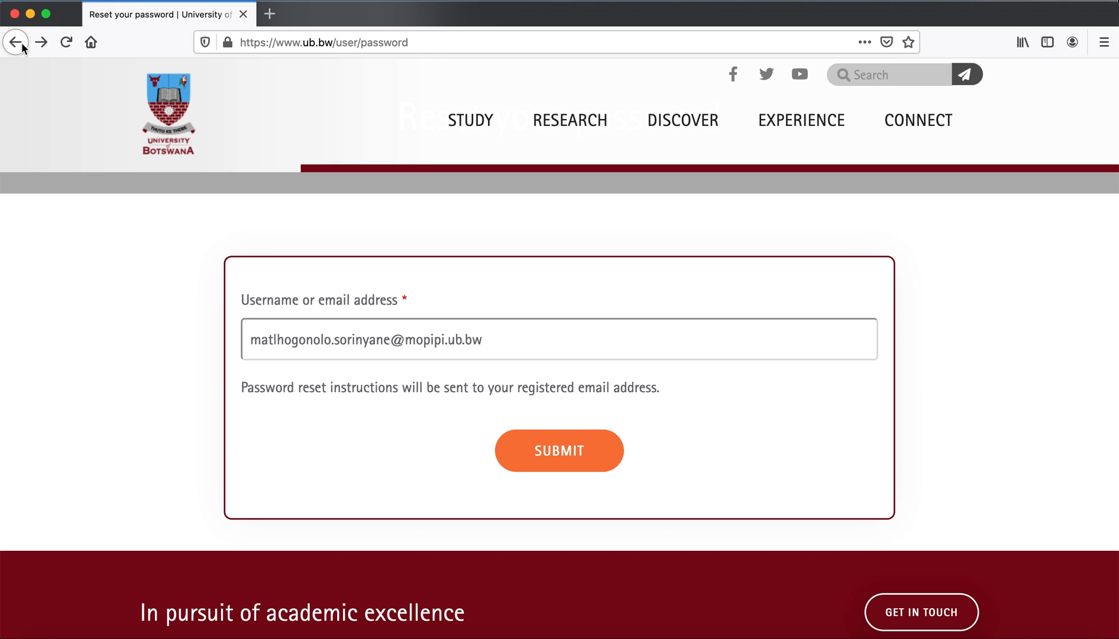
- Log in as test.testing and dismiss Firefox's offer to save the login
{"action": "left_click", "coordinate": [16, 41]}
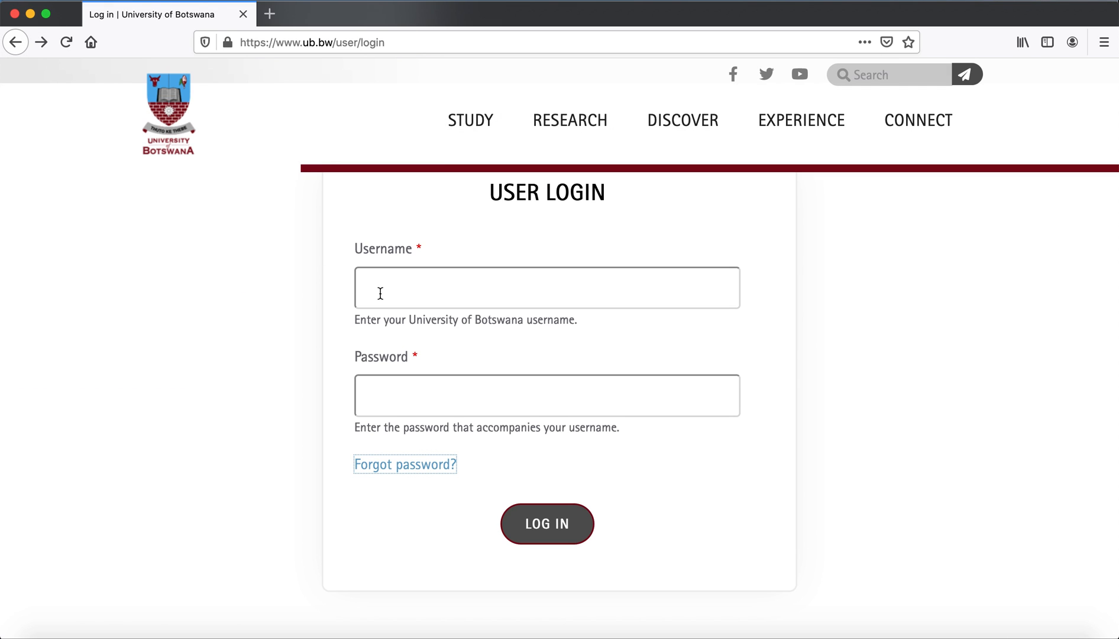
{"action": "type", "text": "test.testing"}
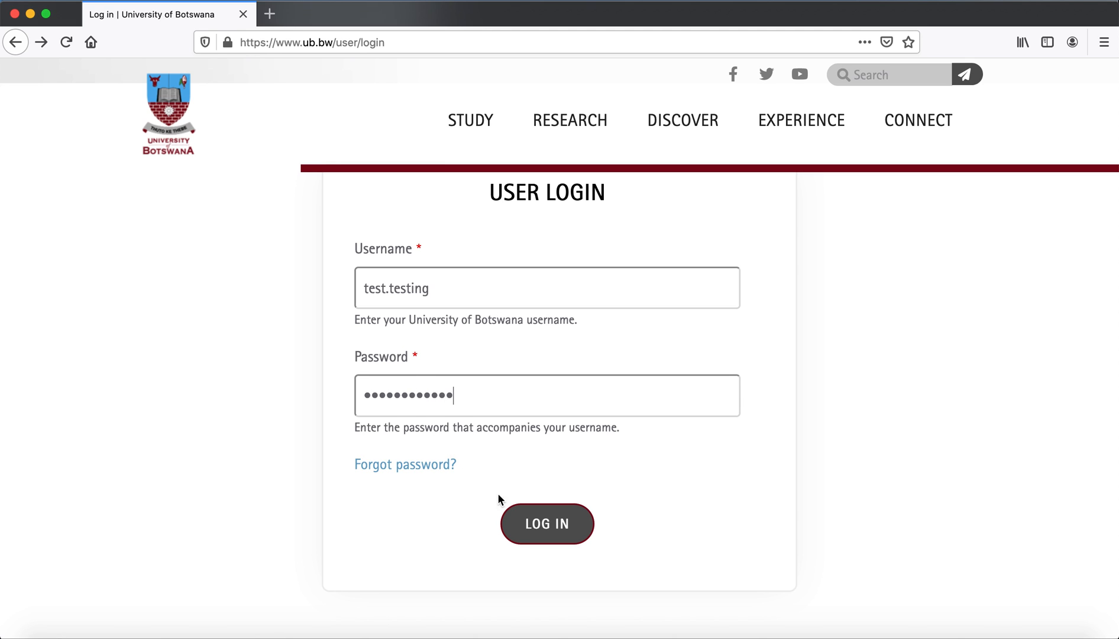
{"action": "left_click", "coordinate": [547, 523]}
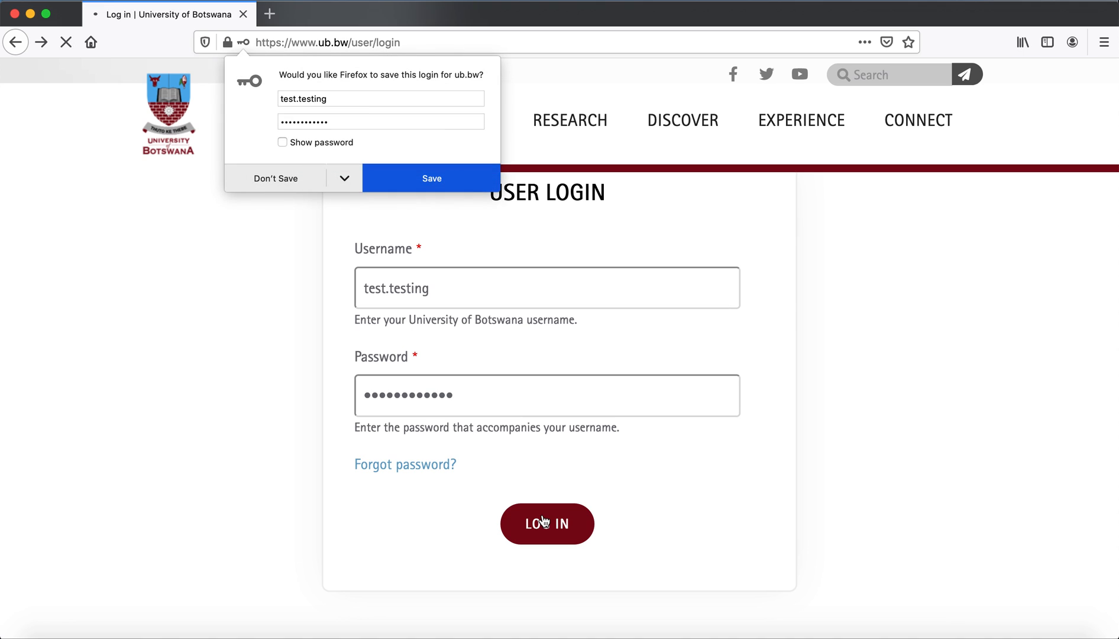
{"action": "left_click", "coordinate": [547, 523]}
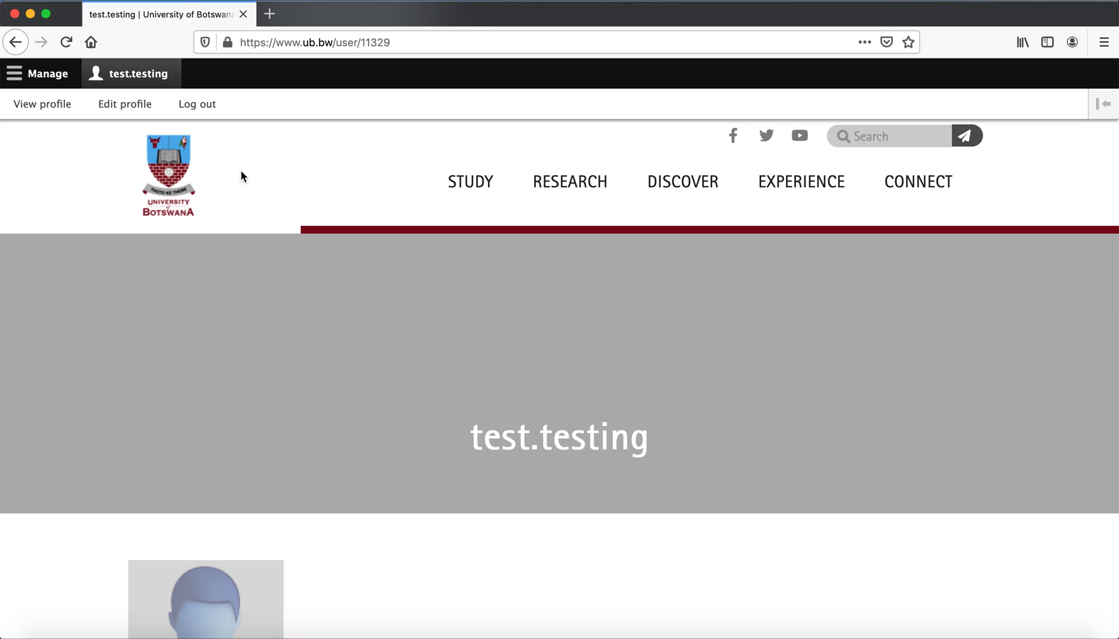
- Open the profile edit form and move down to the Picture section
{"action": "left_click", "coordinate": [124, 105]}
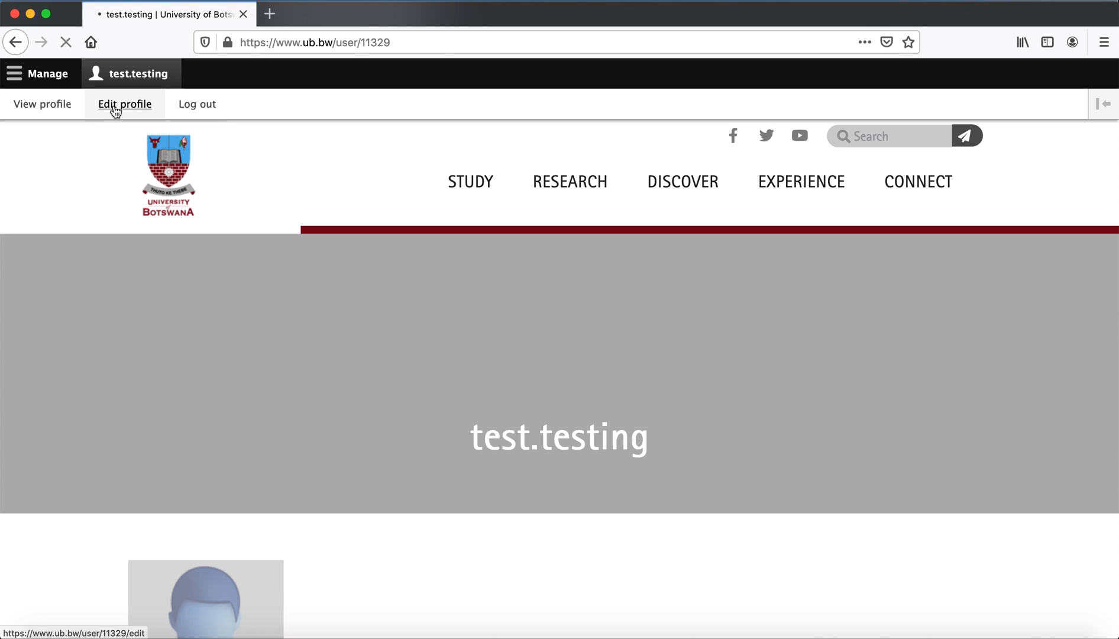
{"action": "left_click", "coordinate": [124, 104]}
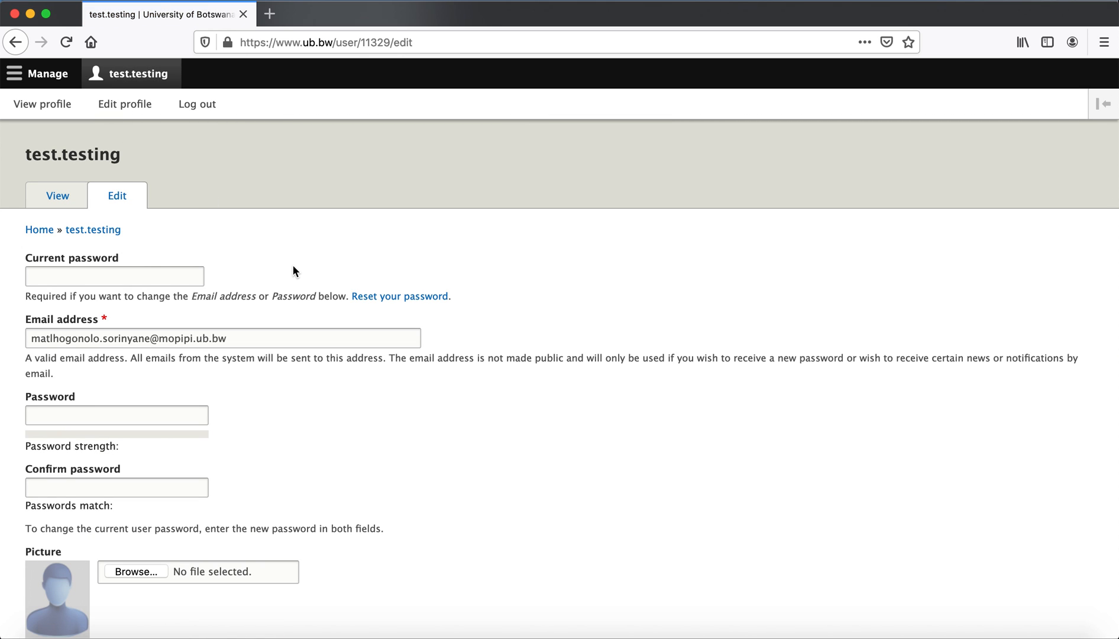
{"action": "scroll", "scroll_direction": "down", "scroll_amount": 3}
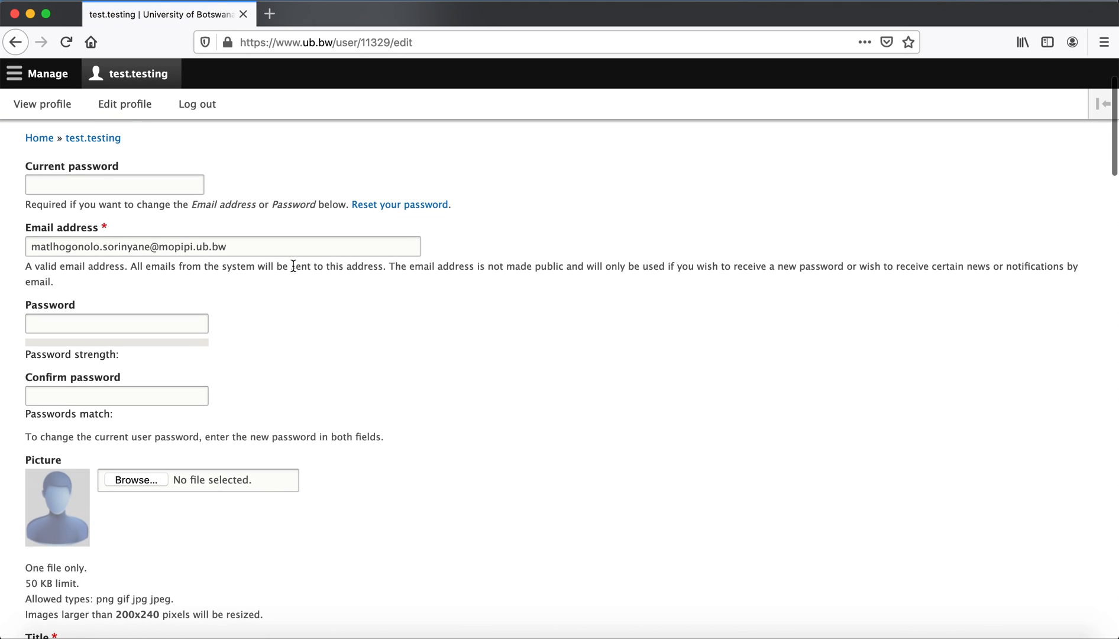
{"action": "mouse_move", "coordinate": [278, 246]}
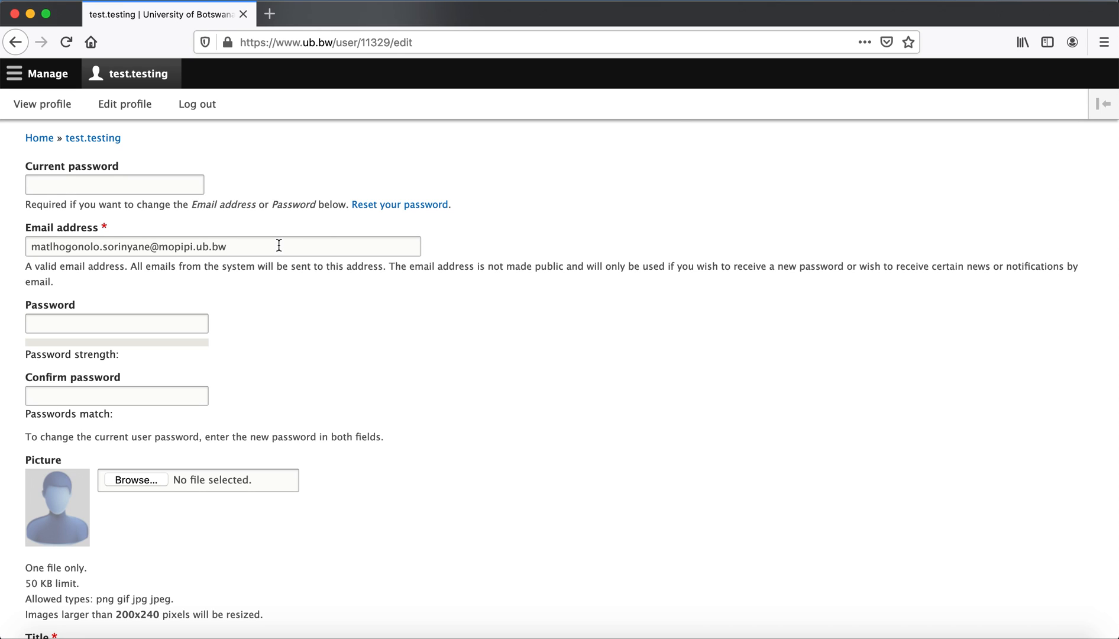
{"action": "left_click", "coordinate": [222, 246]}
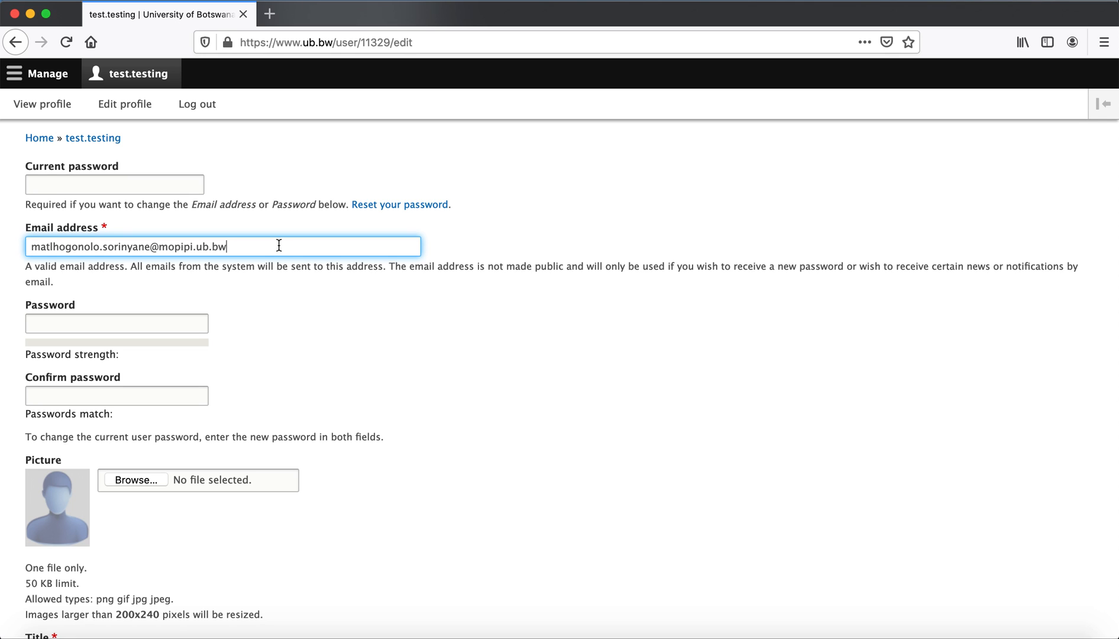
{"action": "scroll", "scroll_direction": "down", "scroll_amount": 3}
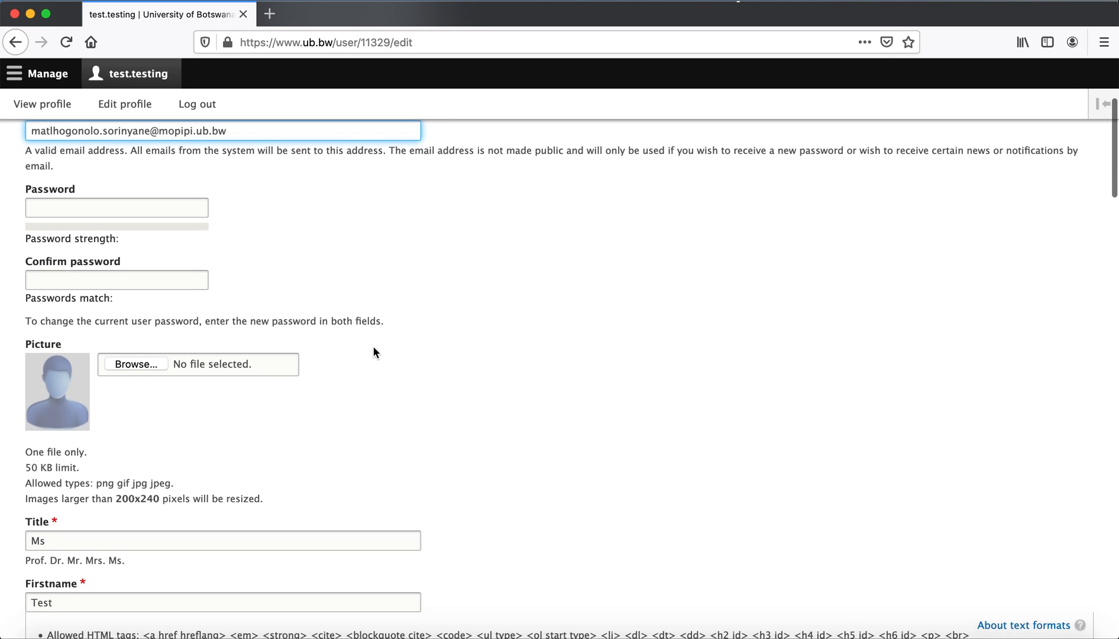
{"action": "scroll", "scroll_direction": "down", "scroll_amount": 3}
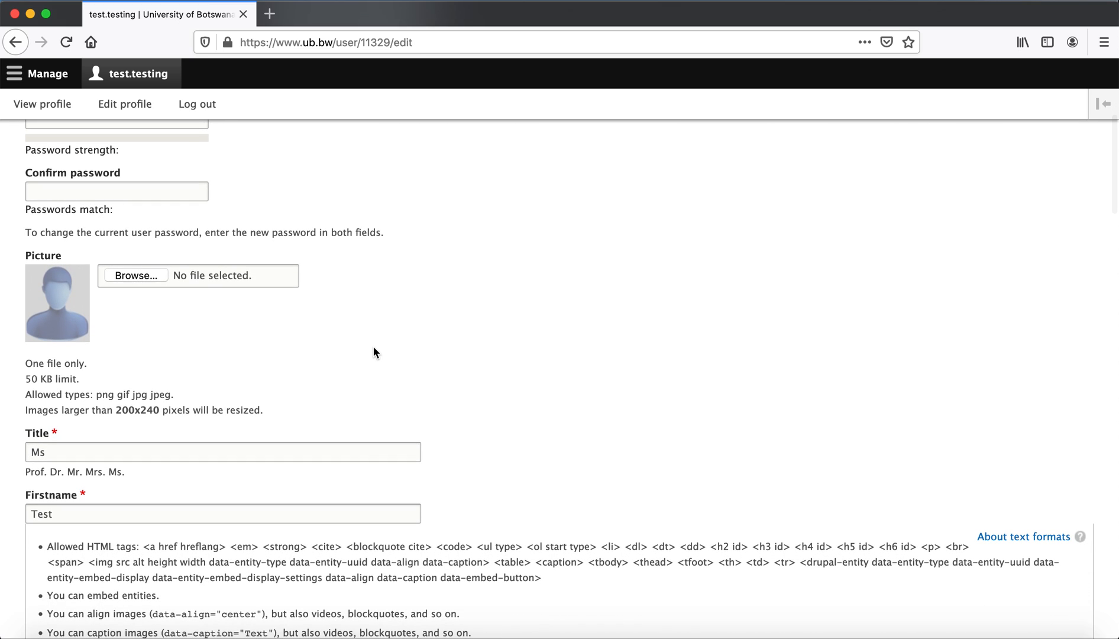
{"action": "mouse_move", "coordinate": [180, 284]}
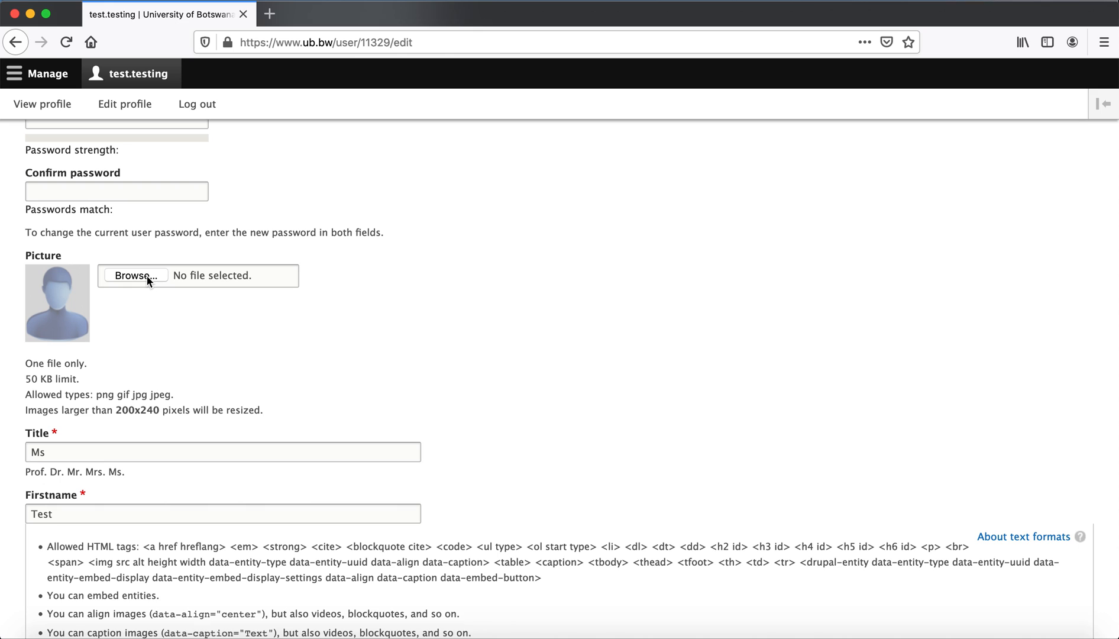
- Upload UB Website Profile Picture.jpeg as the profile picture
{"action": "left_click", "coordinate": [135, 276]}
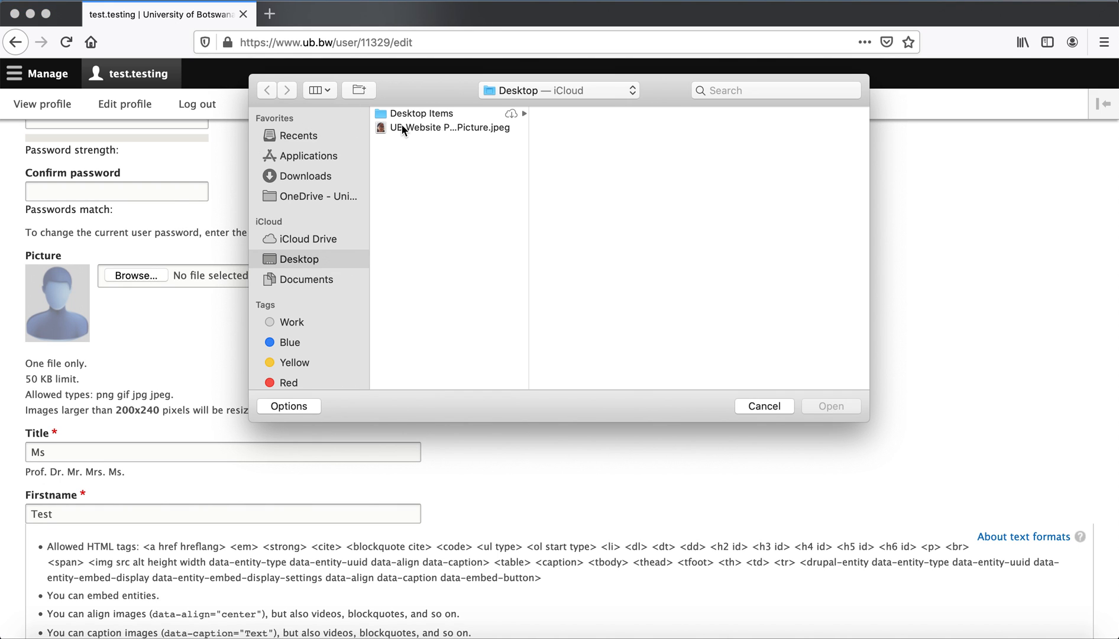
{"action": "left_click", "coordinate": [446, 127]}
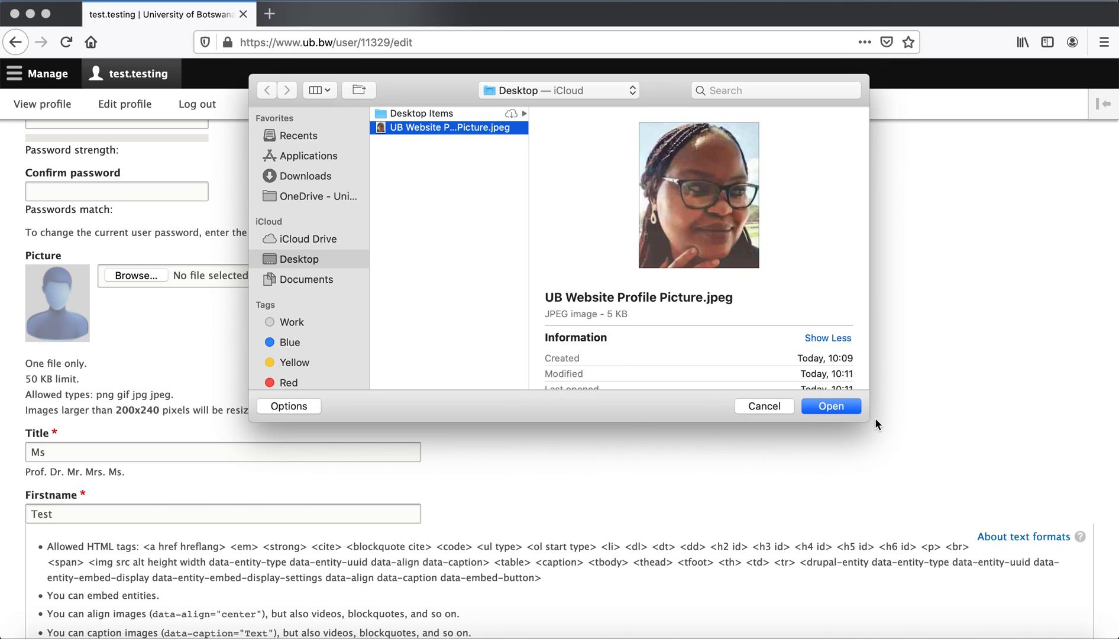
{"action": "left_click", "coordinate": [831, 406]}
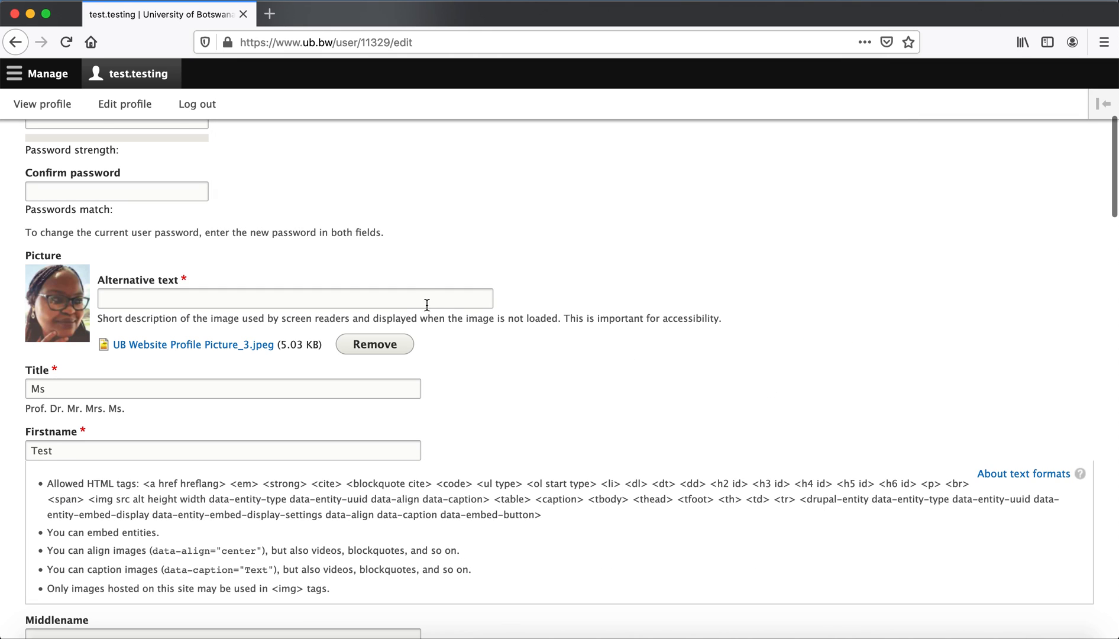
- Set the picture's alternative text to 'Test Testing' via the autocomplete suggestion
{"action": "left_click", "coordinate": [294, 298]}
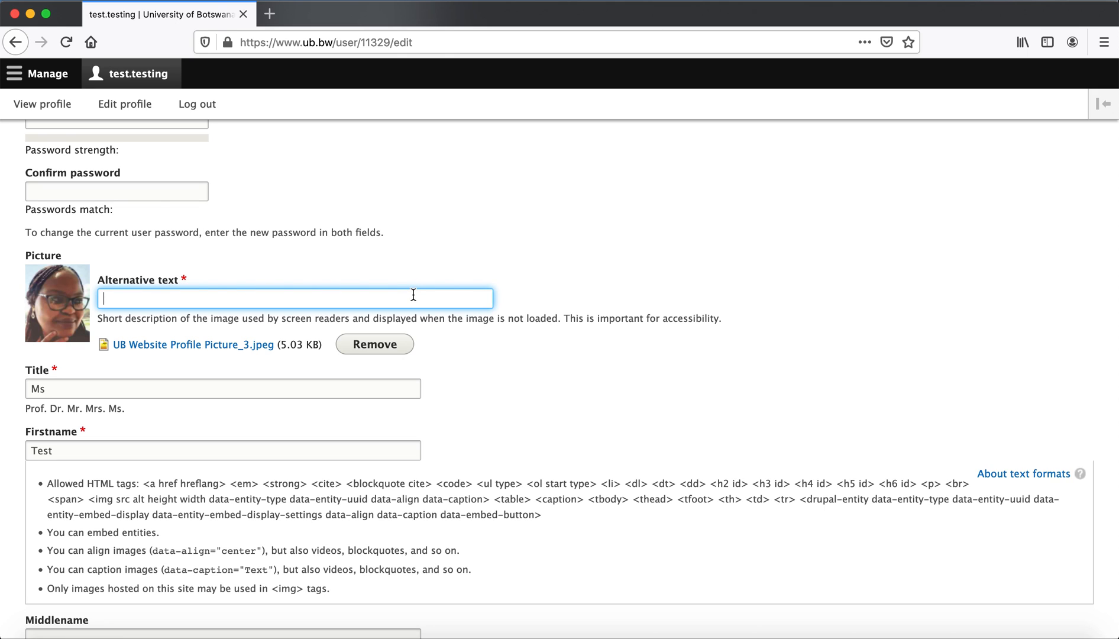
{"action": "type", "text": "T"}
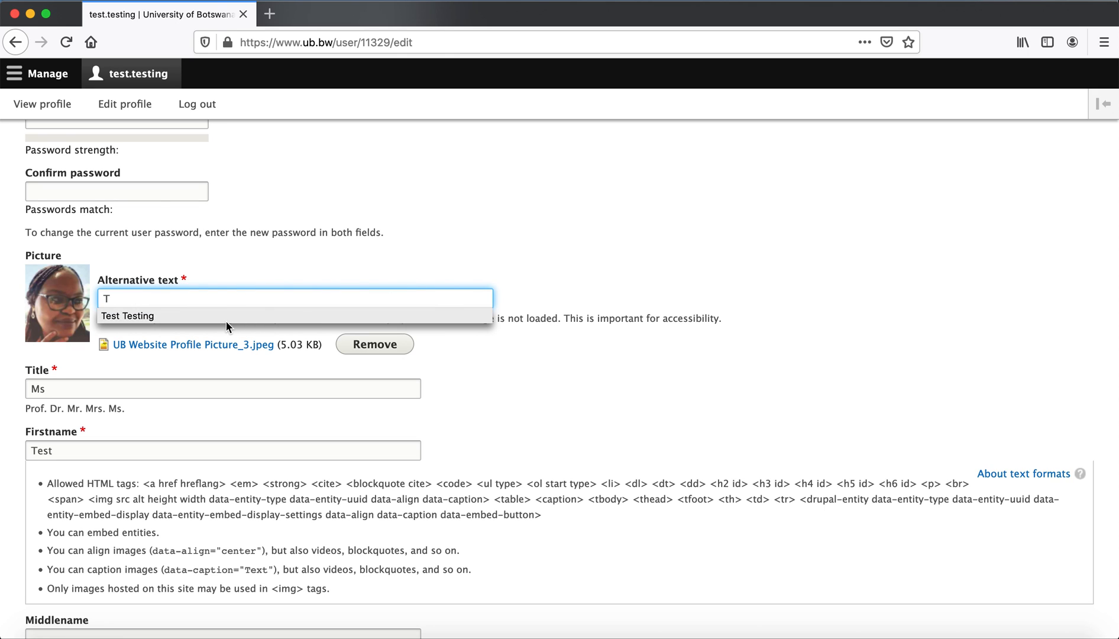
{"action": "left_click", "coordinate": [129, 316]}
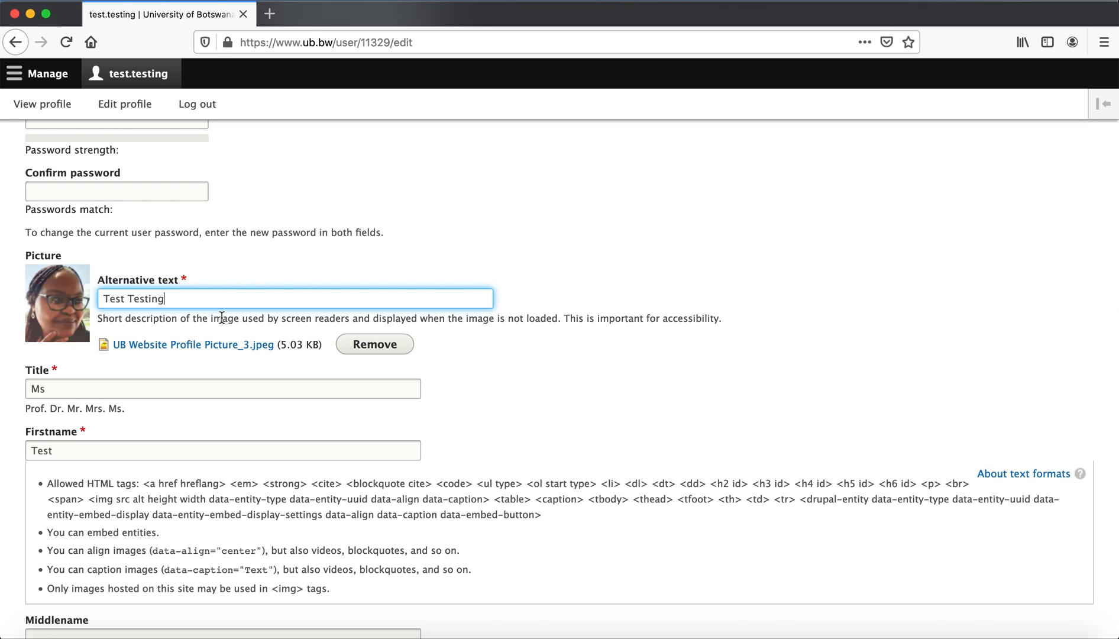
{"action": "mouse_move", "coordinate": [540, 389]}
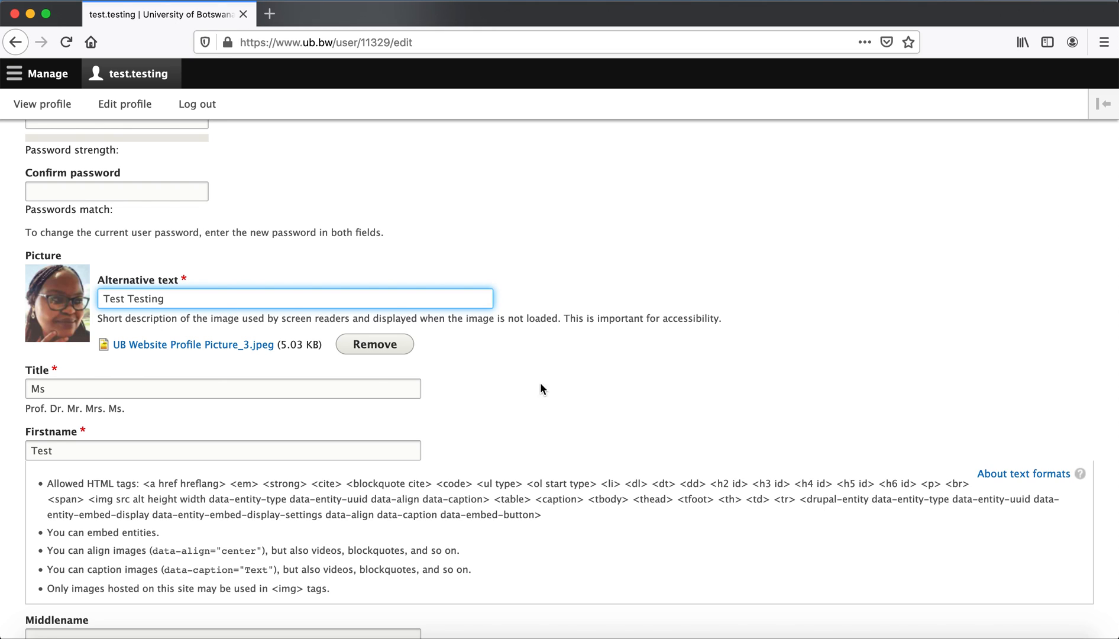
{"action": "scroll", "scroll_direction": "down", "scroll_amount": 3}
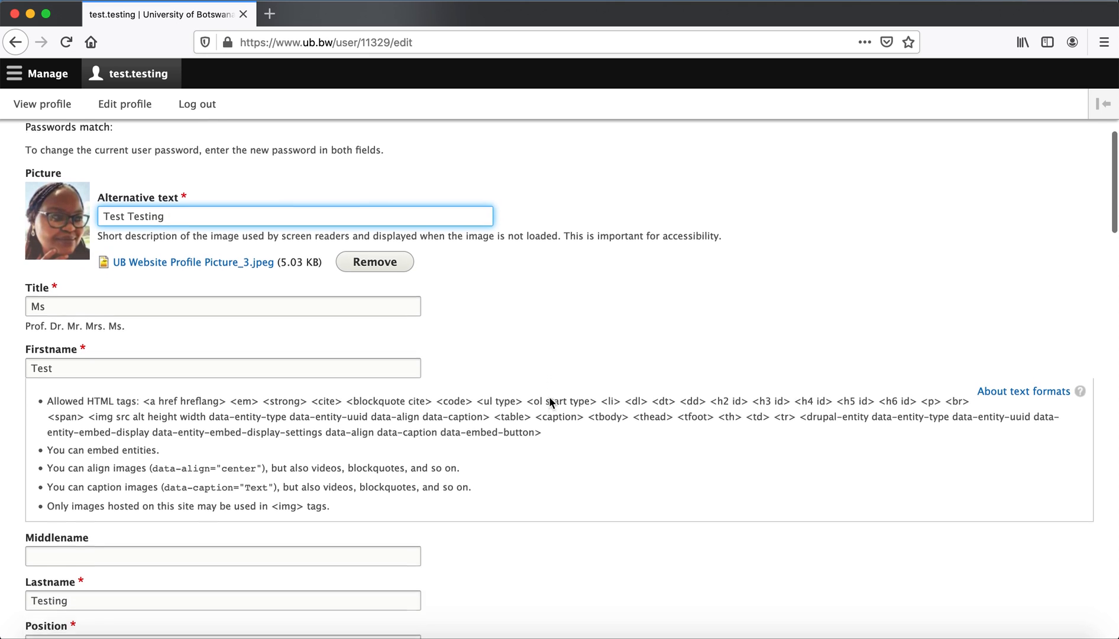
{"action": "scroll", "scroll_direction": "down", "scroll_amount": 3}
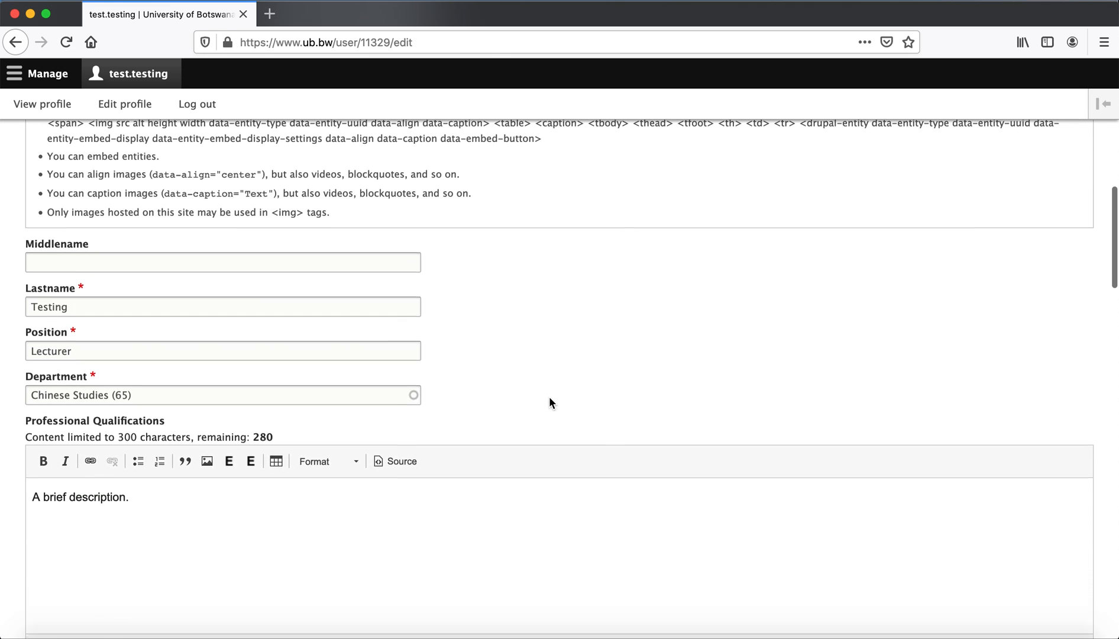
{"action": "scroll", "scroll_direction": "down", "scroll_amount": 3}
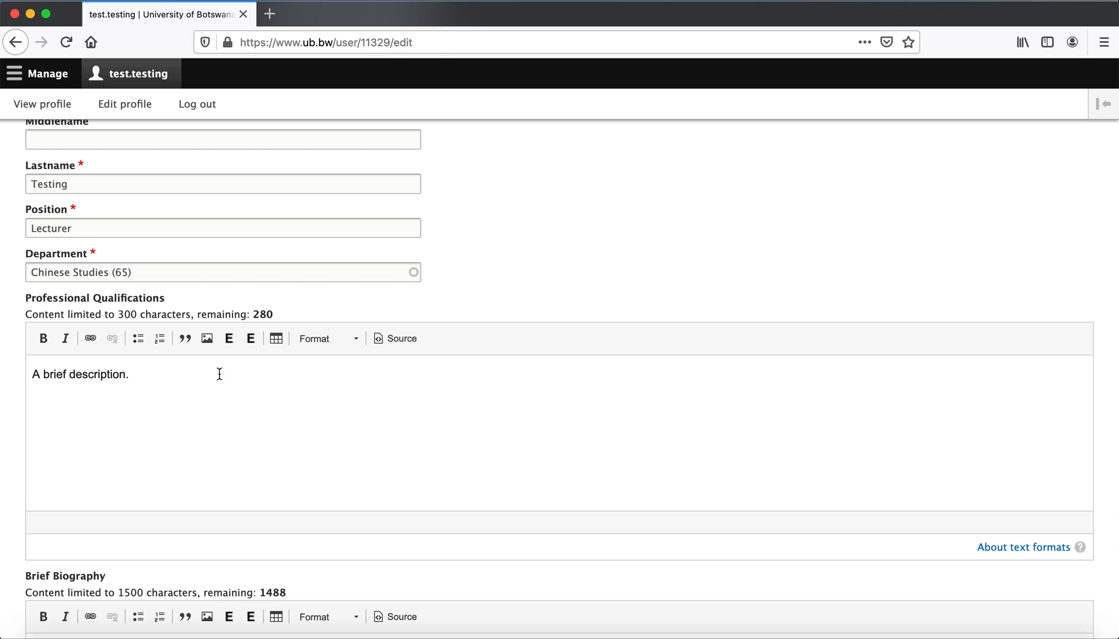
{"action": "left_click", "coordinate": [129, 374]}
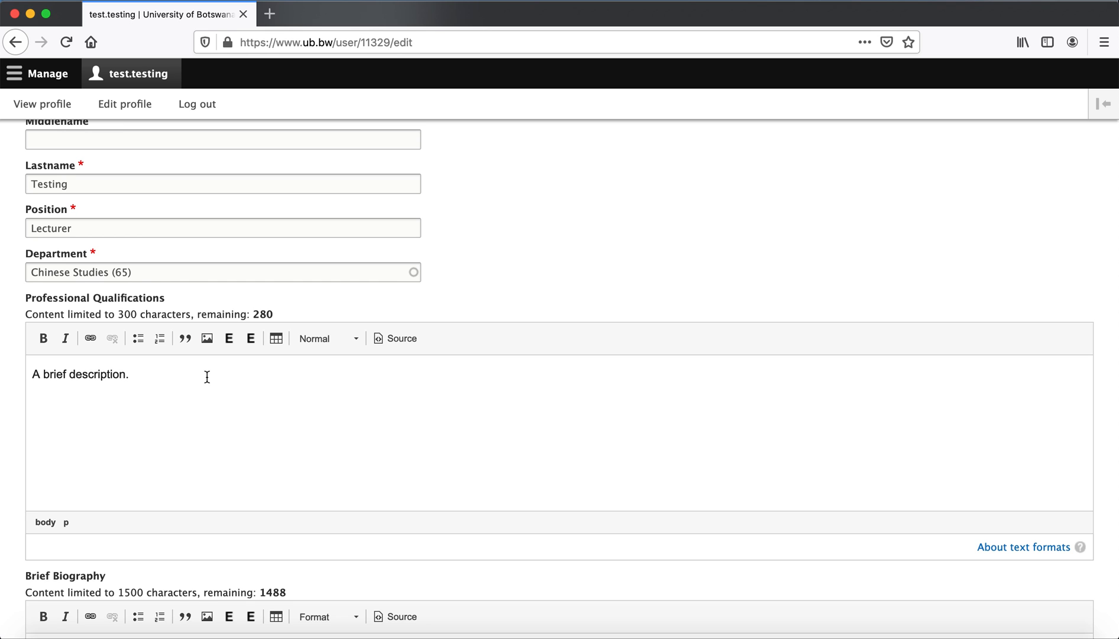
{"action": "scroll", "scroll_direction": "down", "scroll_amount": 3}
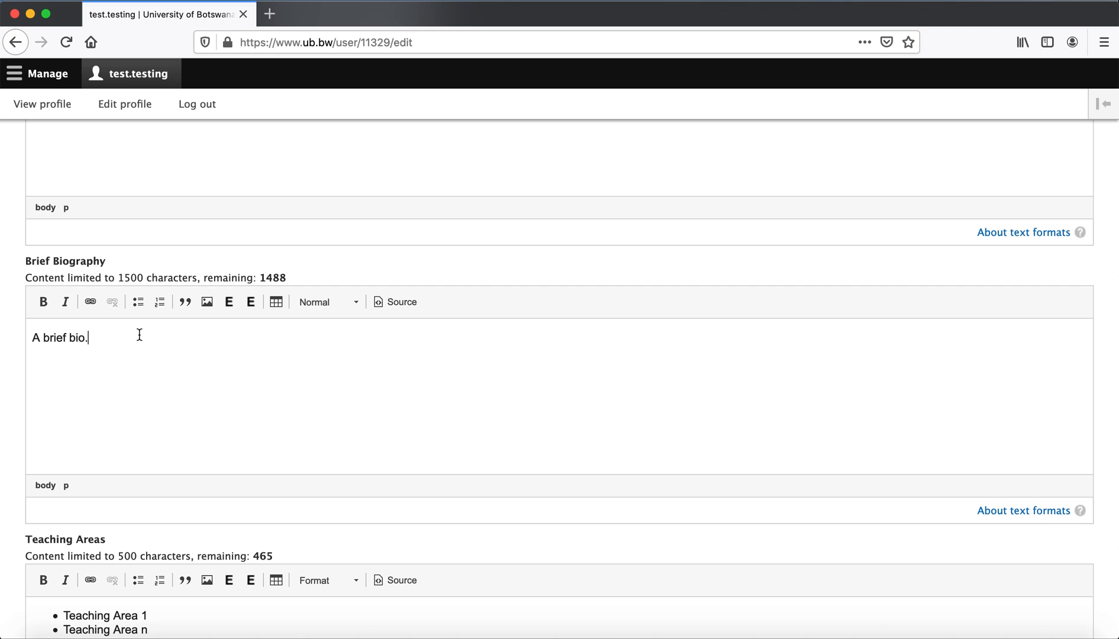
{"action": "scroll", "scroll_direction": "down", "scroll_amount": 3}
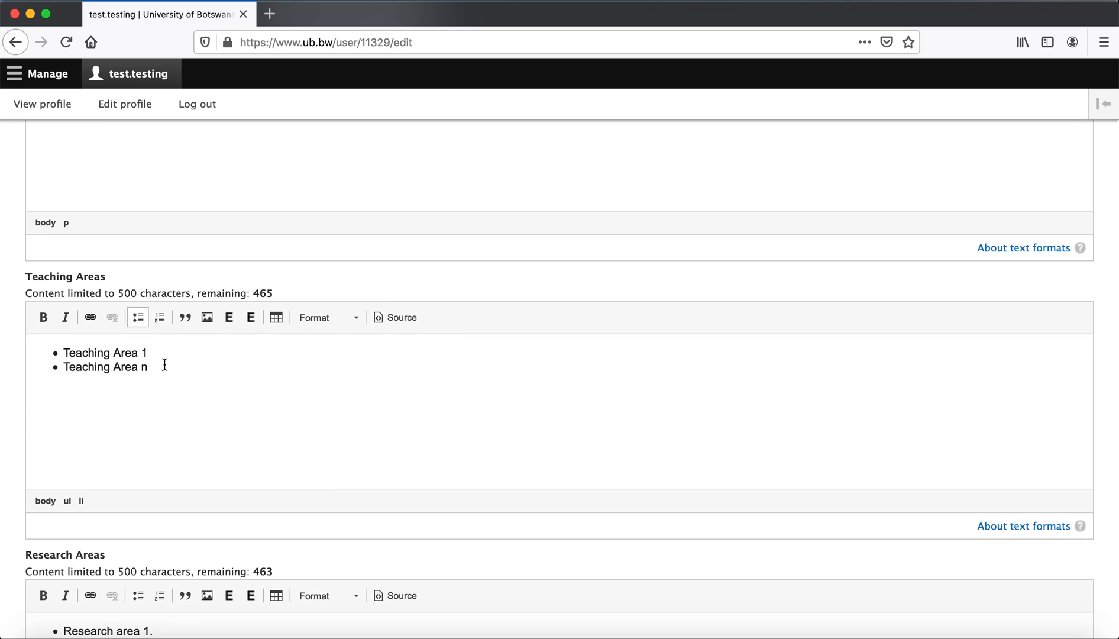
{"action": "scroll", "scroll_direction": "down", "scroll_amount": 3}
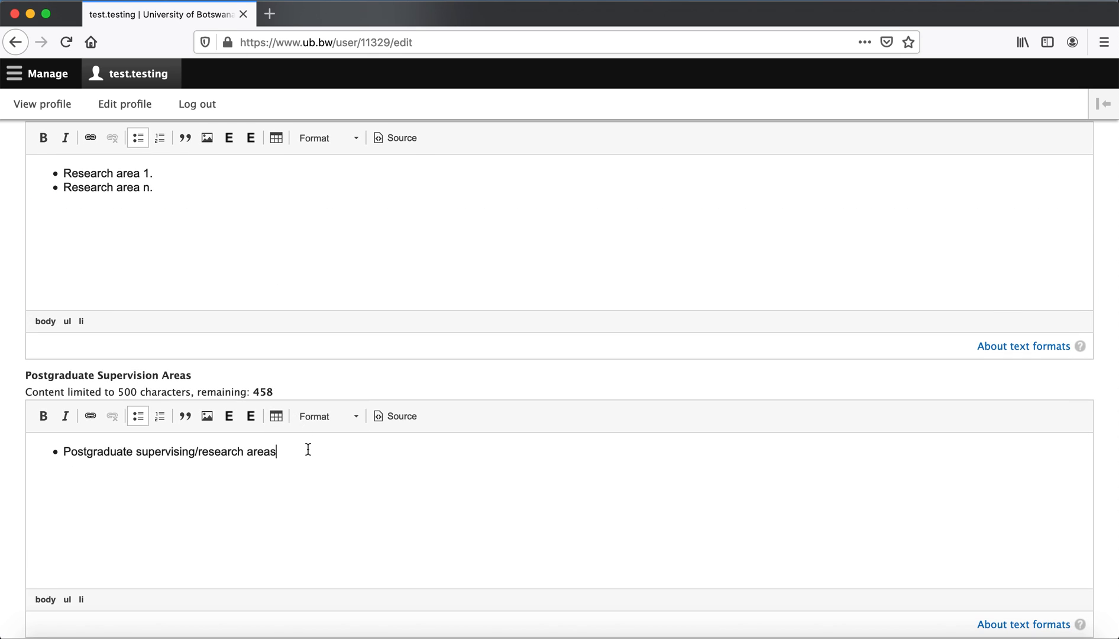
{"action": "scroll", "scroll_direction": "down", "scroll_amount": 3}
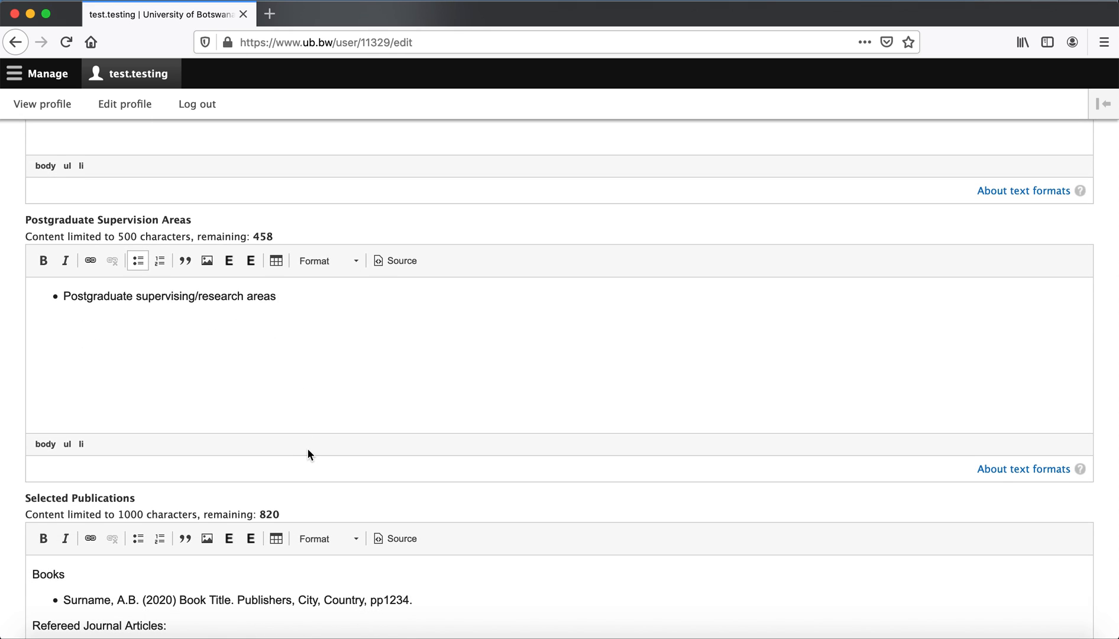
{"action": "scroll", "scroll_direction": "down", "scroll_amount": 3}
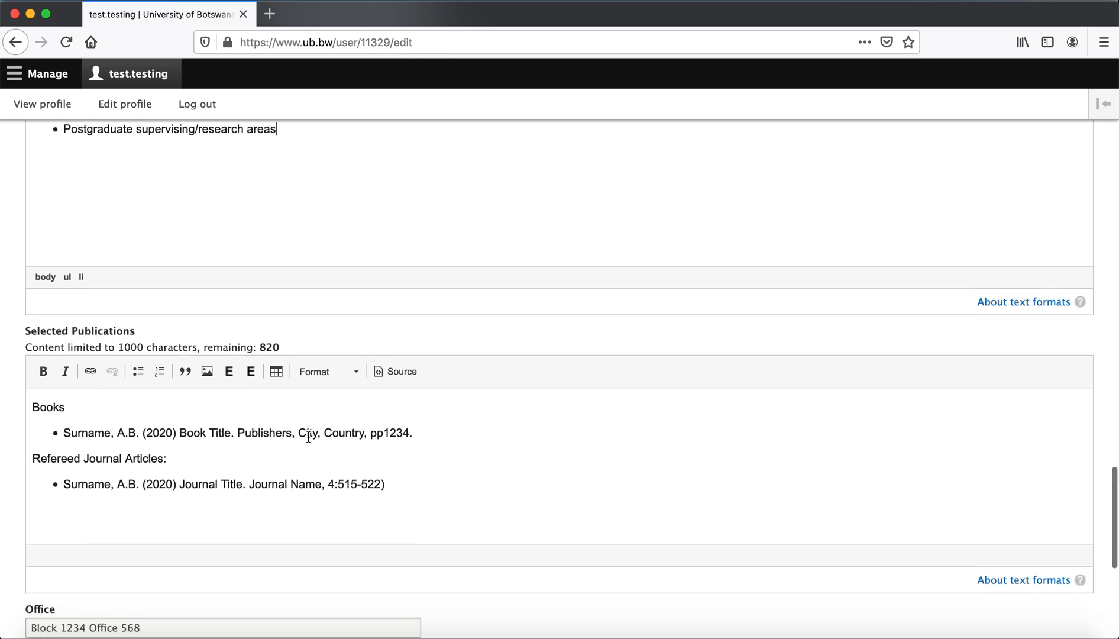
{"action": "scroll", "scroll_direction": "down", "scroll_amount": 3}
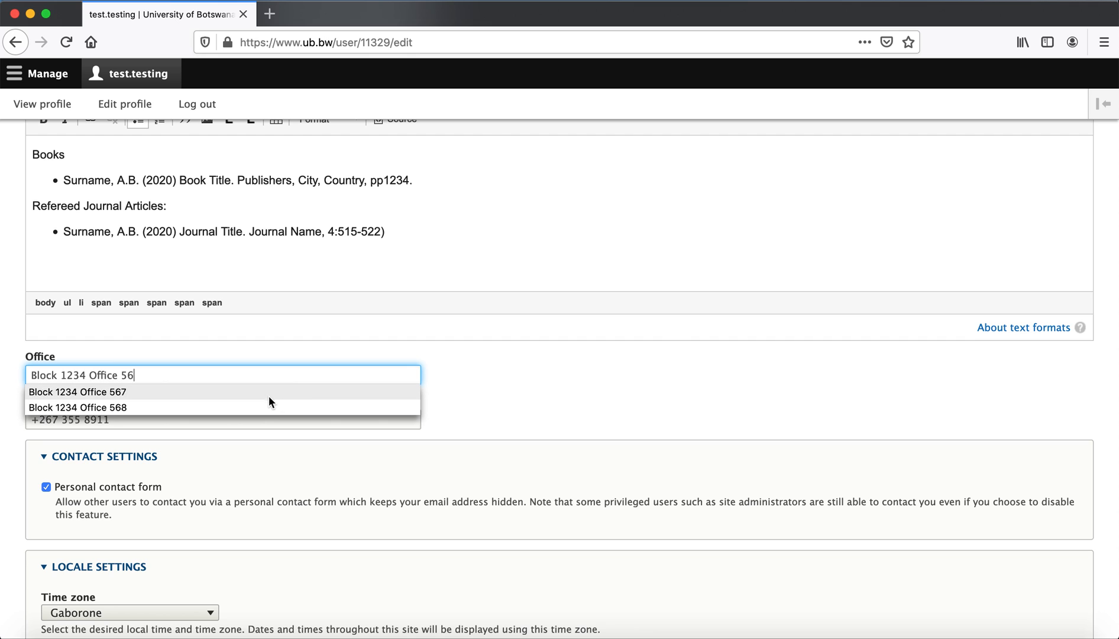
{"action": "left_click", "coordinate": [77, 392]}
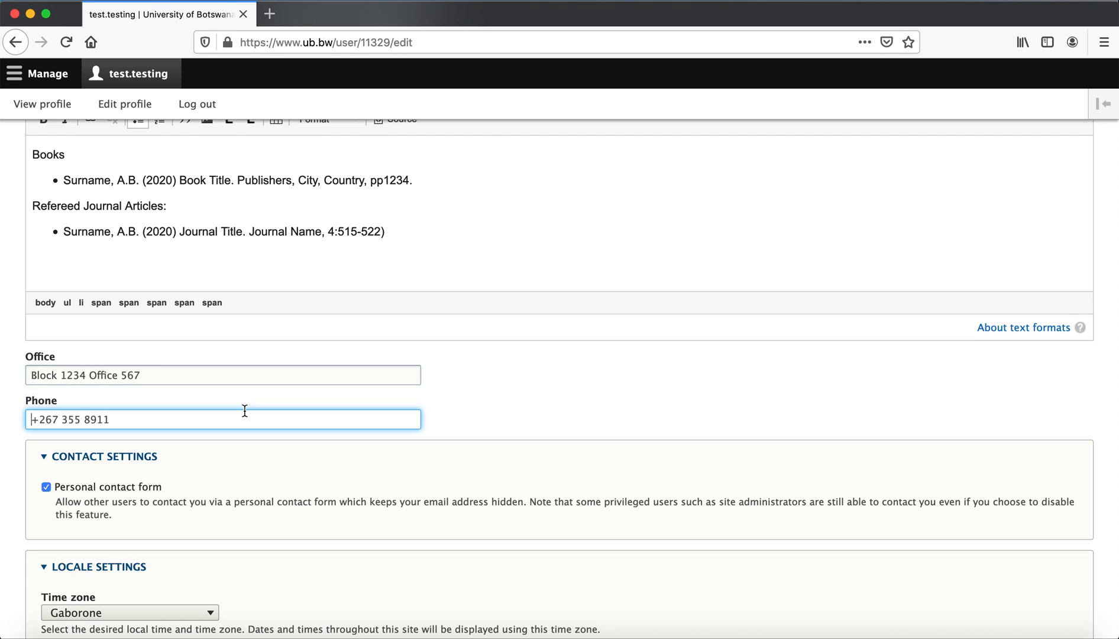
{"action": "scroll", "scroll_direction": "down", "scroll_amount": 3}
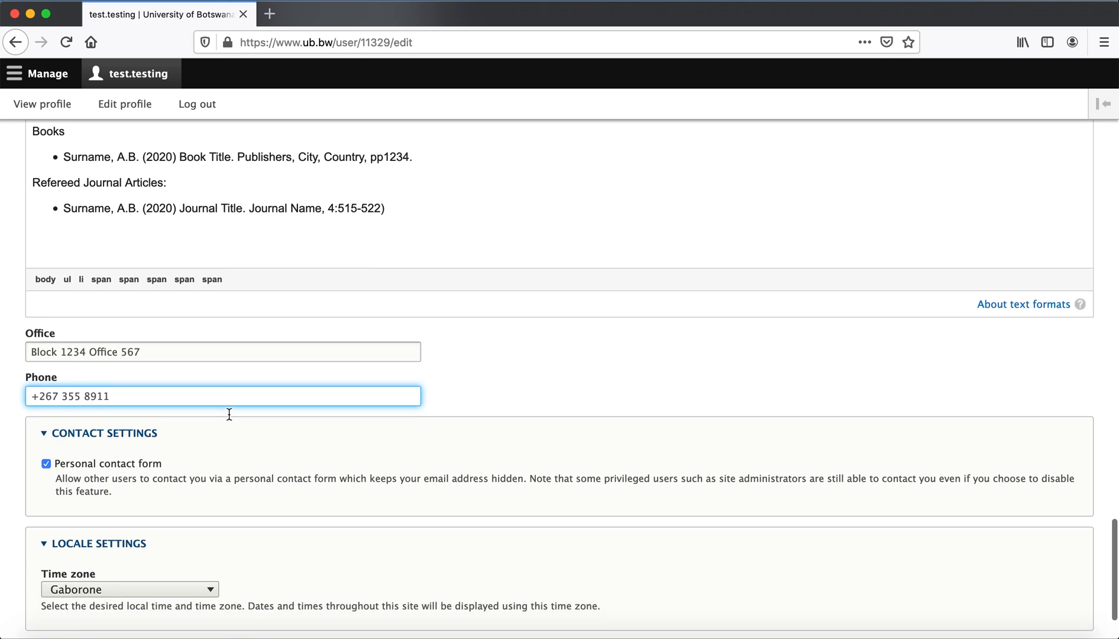
{"action": "scroll", "scroll_direction": "down", "scroll_amount": 3}
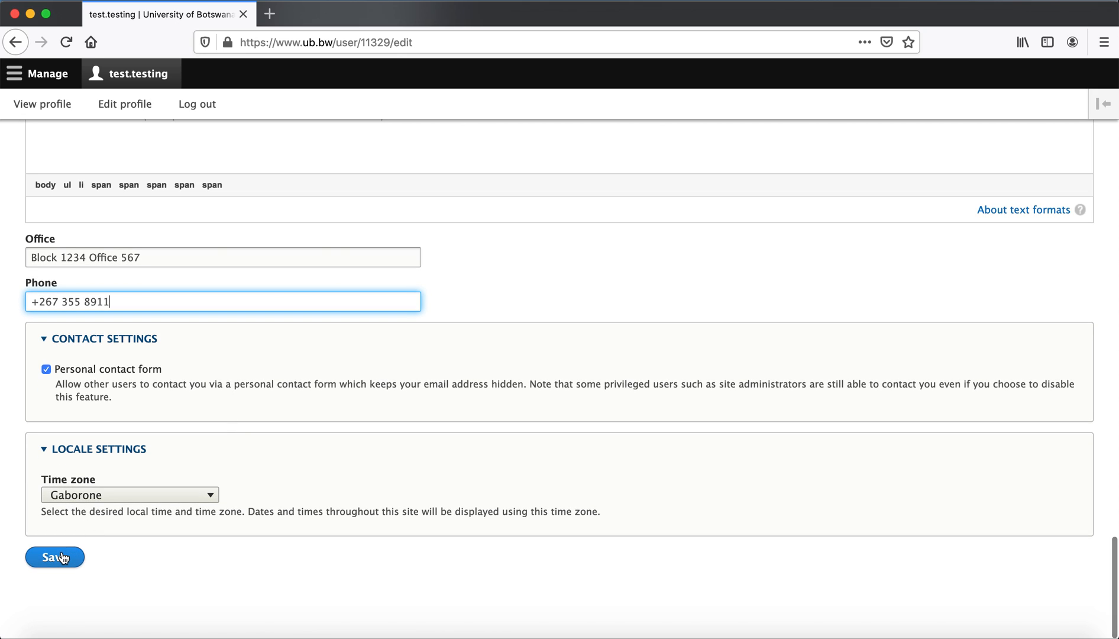
- Save the profile edits and get the changes-saved confirmation
{"action": "left_click", "coordinate": [54, 557]}
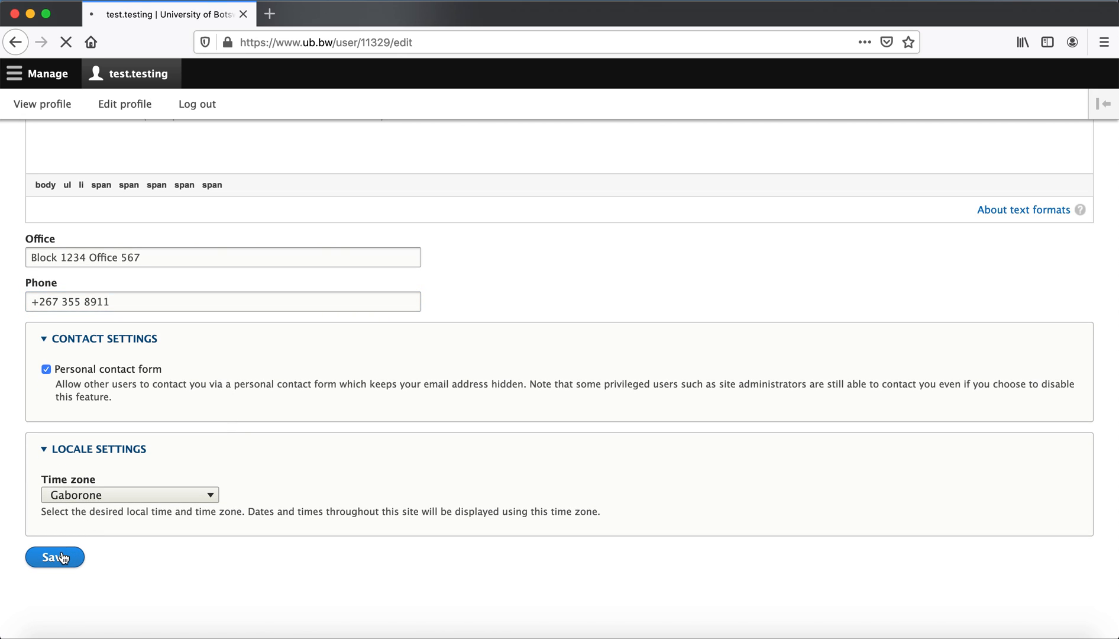
{"action": "left_click", "coordinate": [54, 557]}
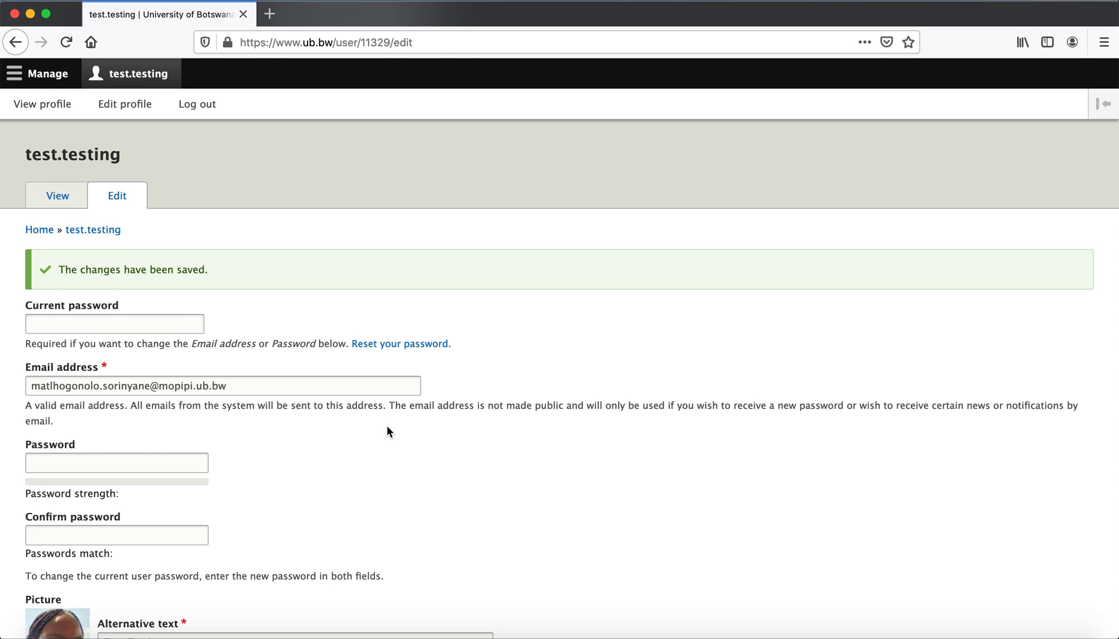
{"action": "mouse_move", "coordinate": [272, 220]}
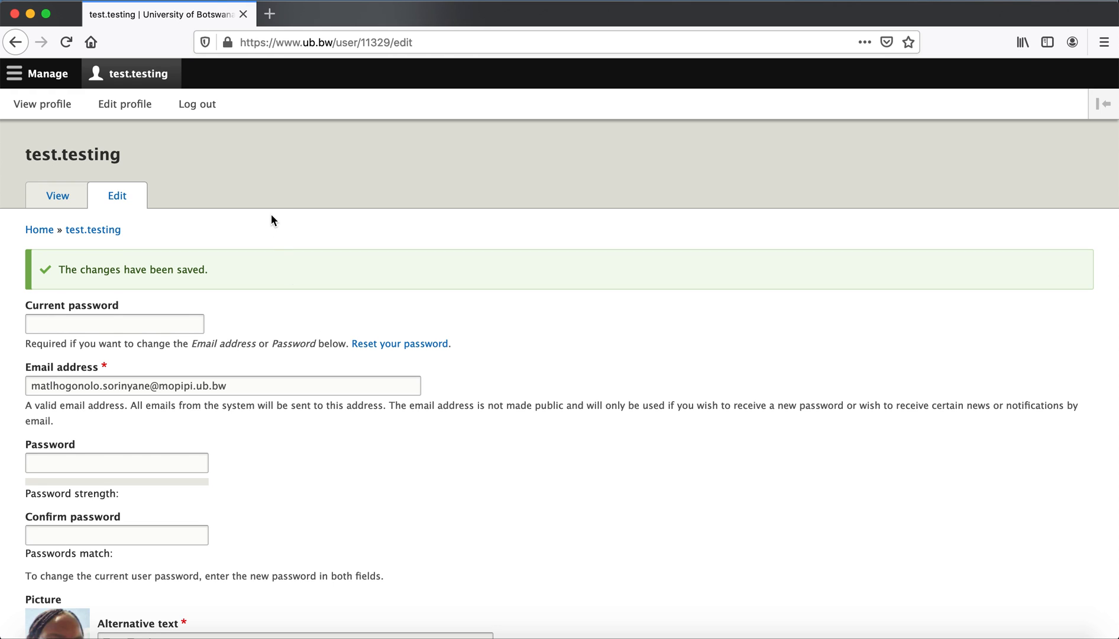
{"action": "mouse_move", "coordinate": [43, 102]}
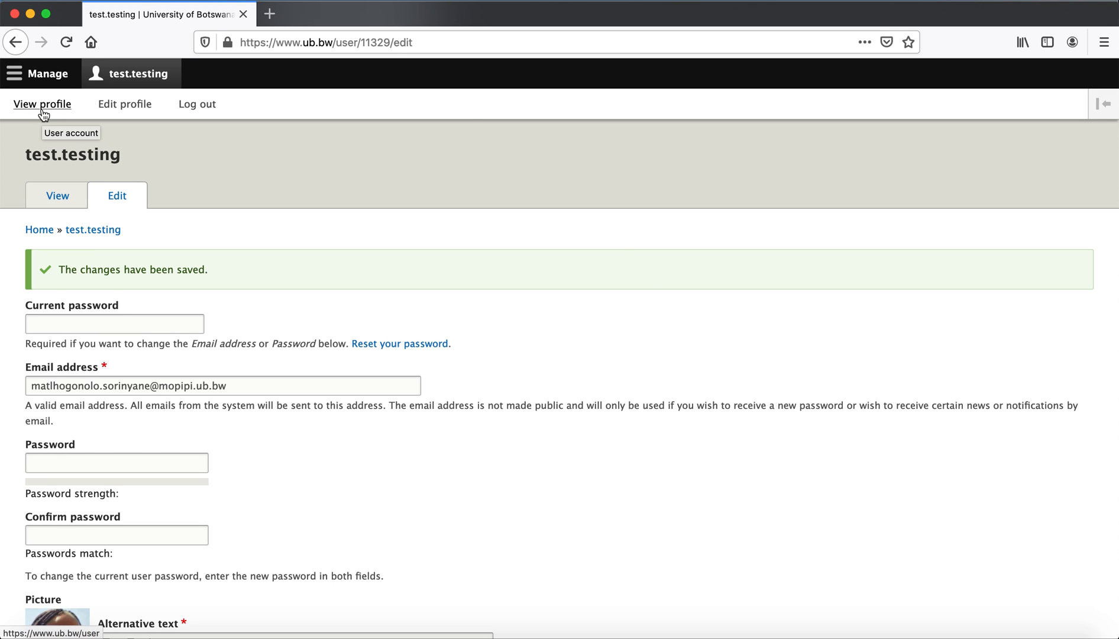
{"action": "left_click", "coordinate": [43, 104]}
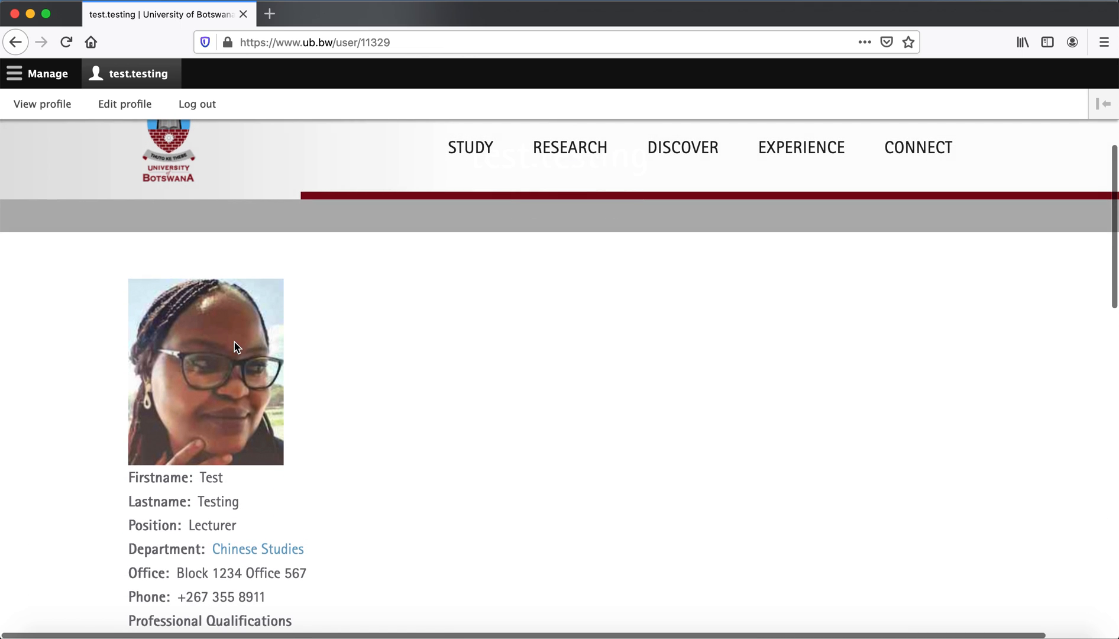
{"action": "scroll", "scroll_direction": "down", "scroll_amount": 3}
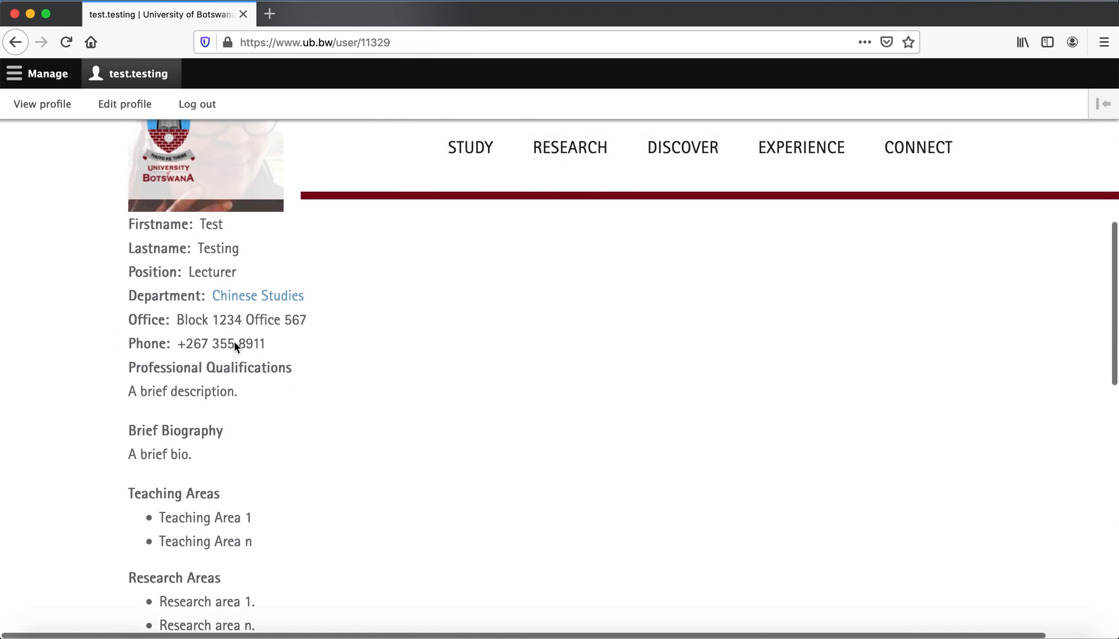
{"action": "scroll", "scroll_direction": "down", "scroll_amount": 3}
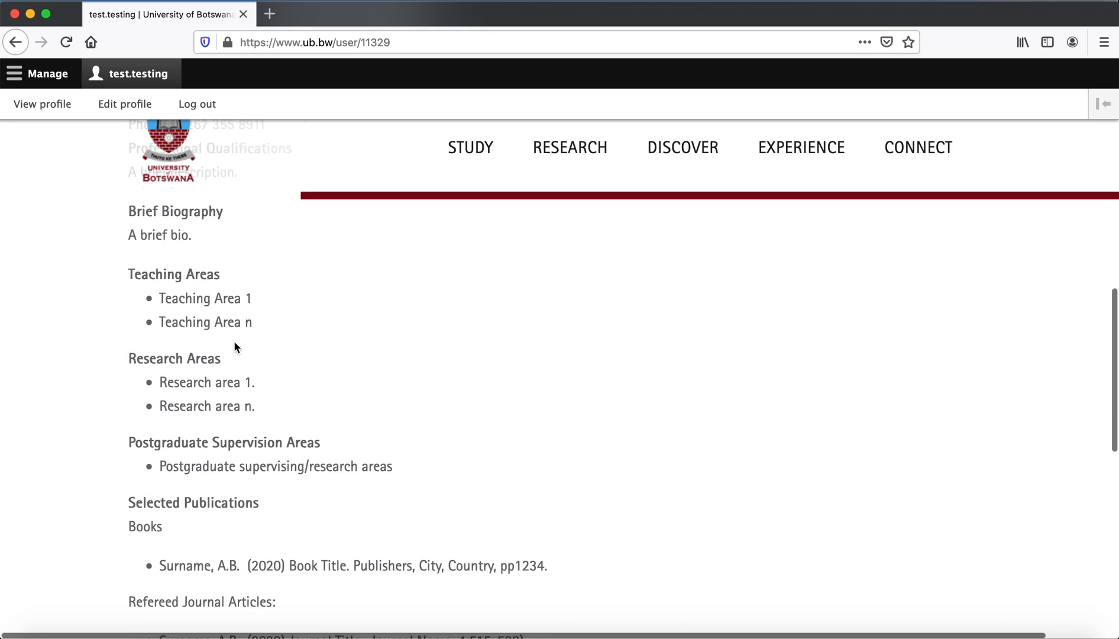
{"action": "scroll", "scroll_direction": "down", "scroll_amount": 3}
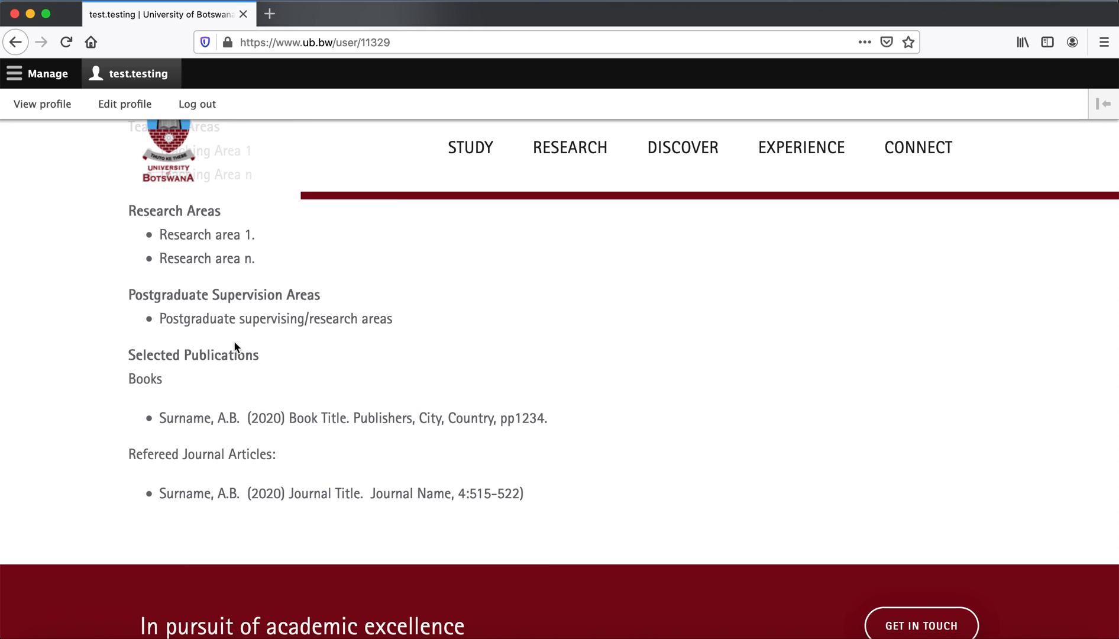
{"action": "scroll", "scroll_direction": "up", "scroll_amount": 3}
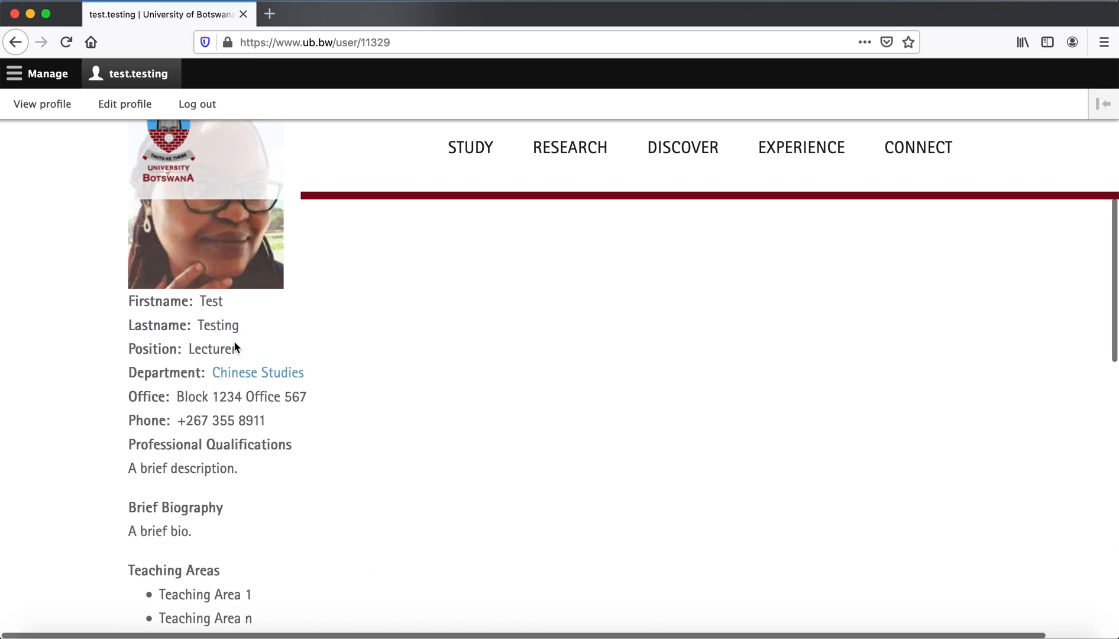
{"action": "scroll", "scroll_direction": "up", "scroll_amount": 3}
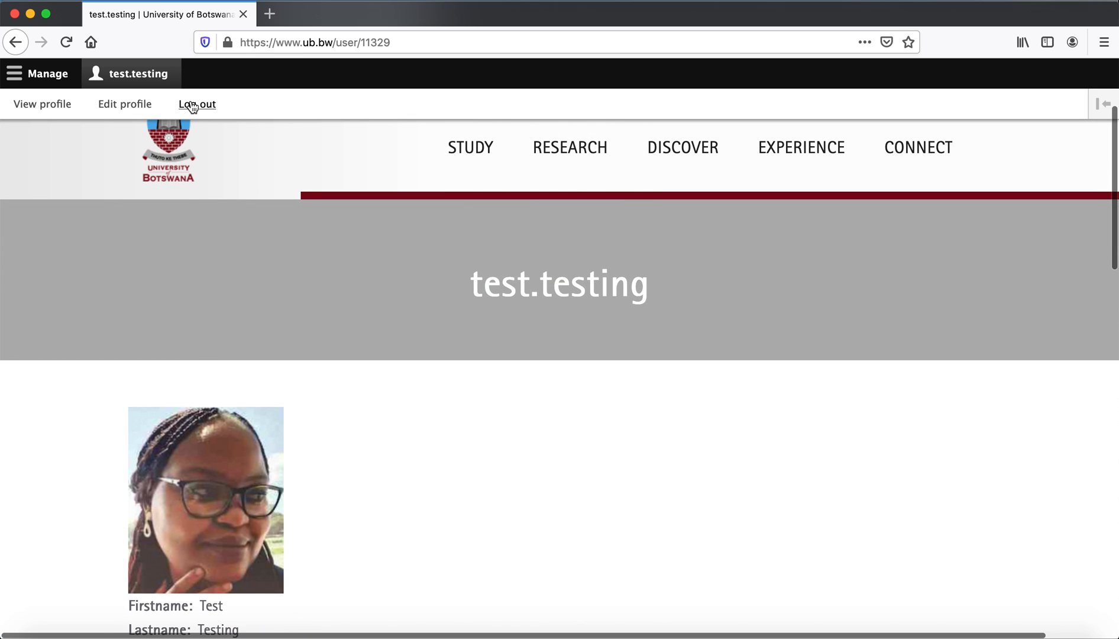
- Log out of the staff account and go to the Connect page
{"action": "left_click", "coordinate": [195, 103]}
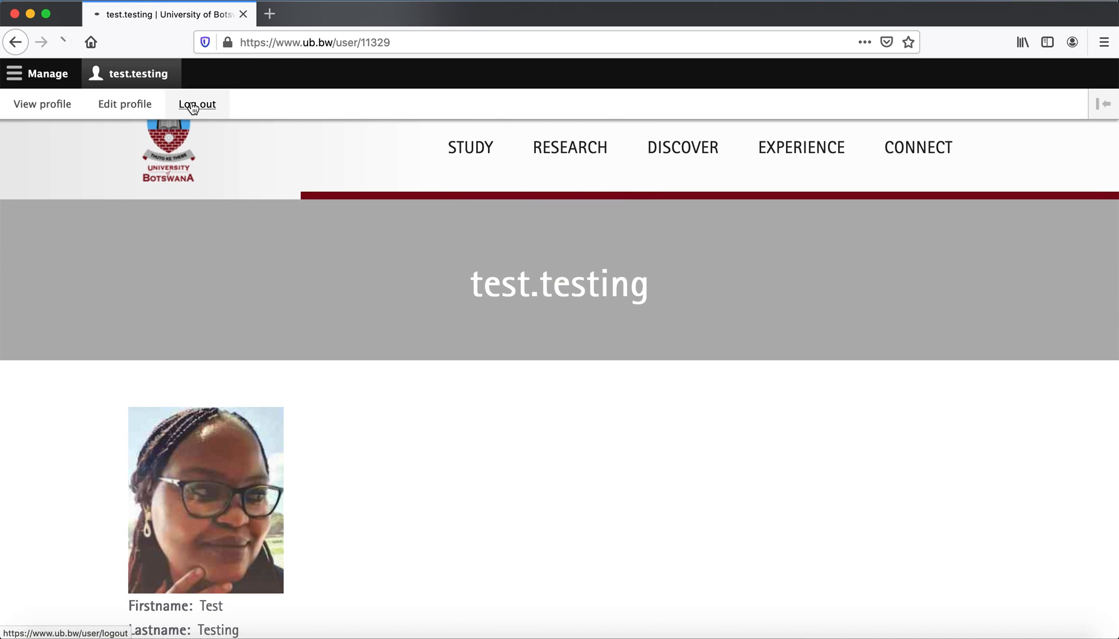
{"action": "left_click", "coordinate": [196, 105]}
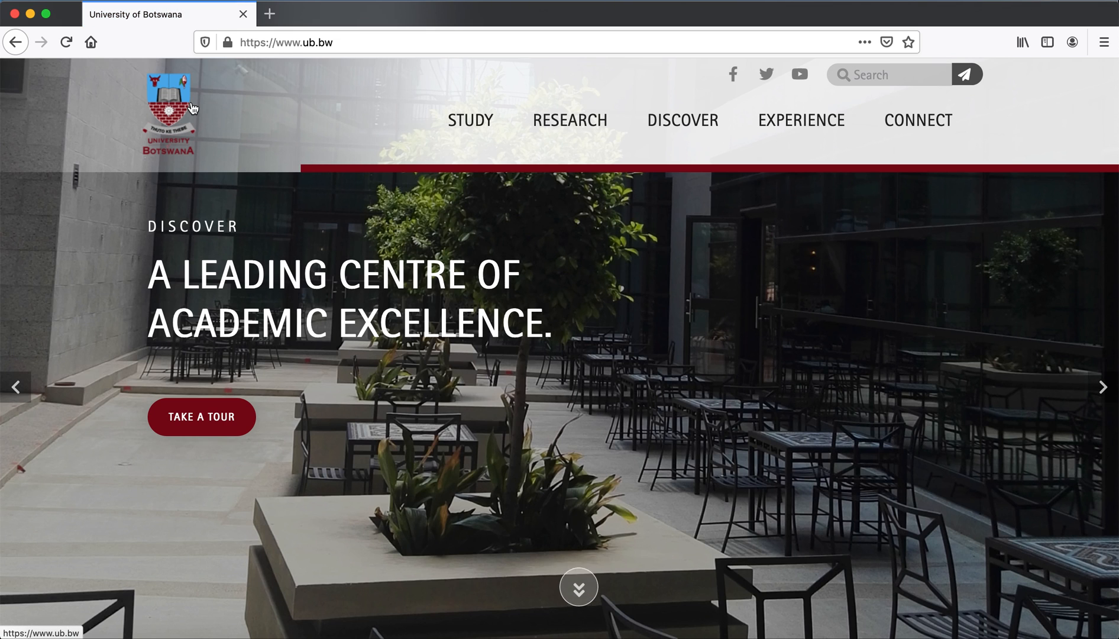
{"action": "mouse_move", "coordinate": [801, 111]}
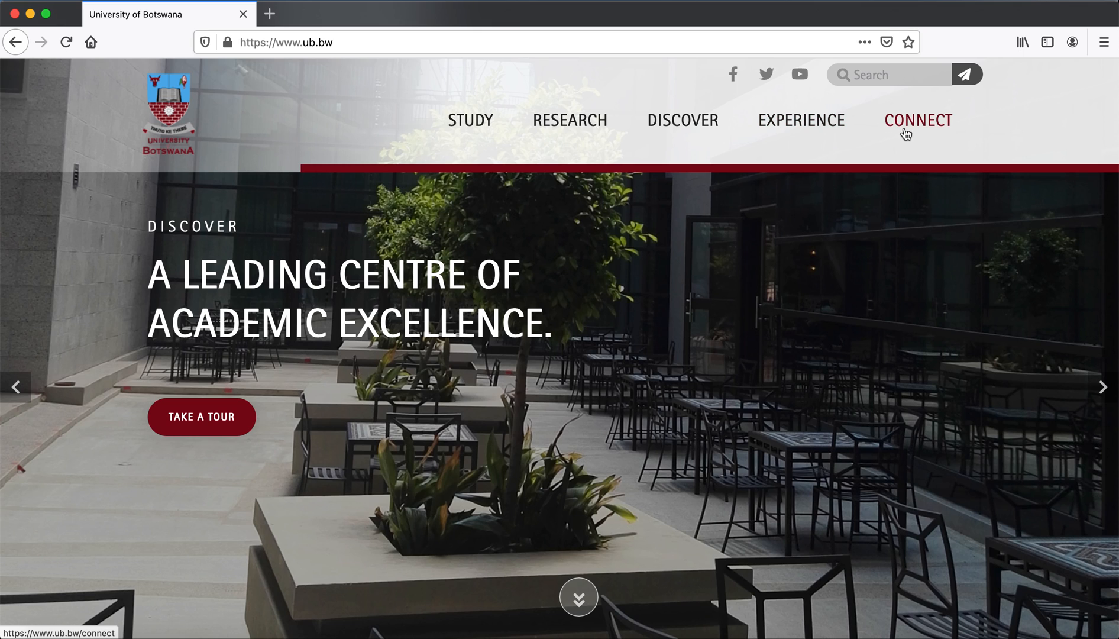
{"action": "left_click", "coordinate": [918, 119]}
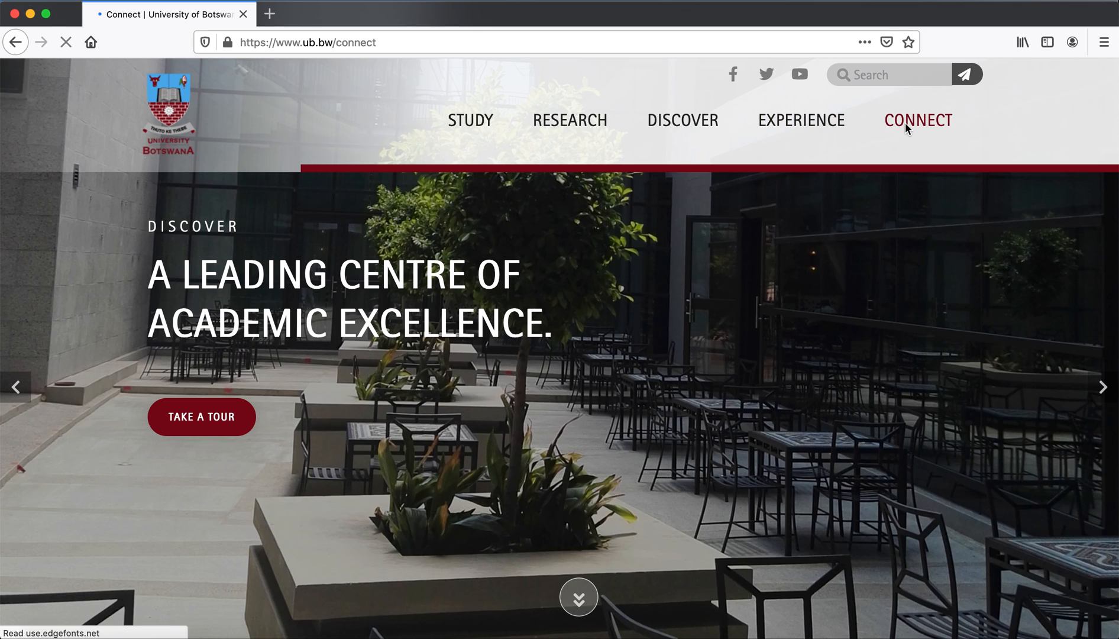
{"action": "left_click", "coordinate": [918, 119]}
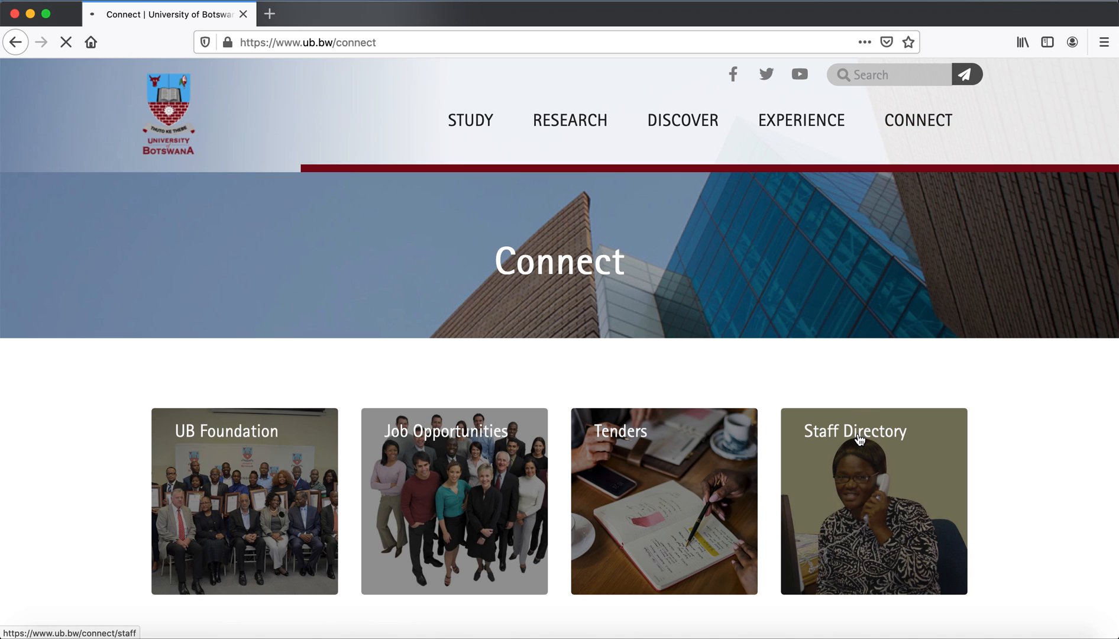
- Search the Staff Directory for lastname 'testing', returning Ms Test Testing, Lecturer, Chinese Studies
{"action": "left_click", "coordinate": [874, 439]}
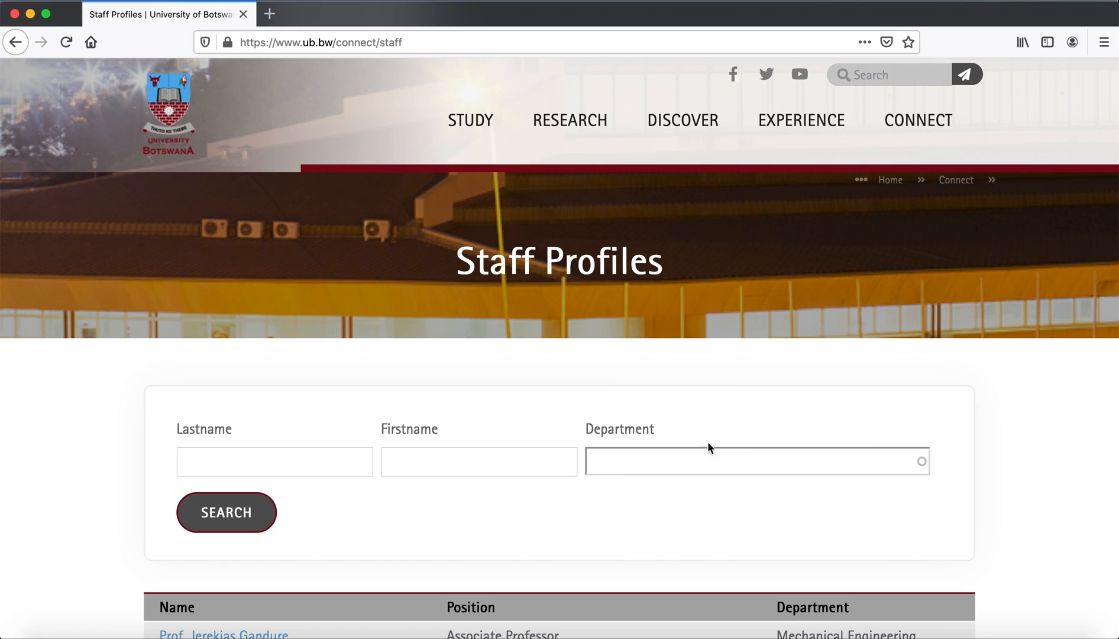
{"action": "left_click", "coordinate": [274, 461]}
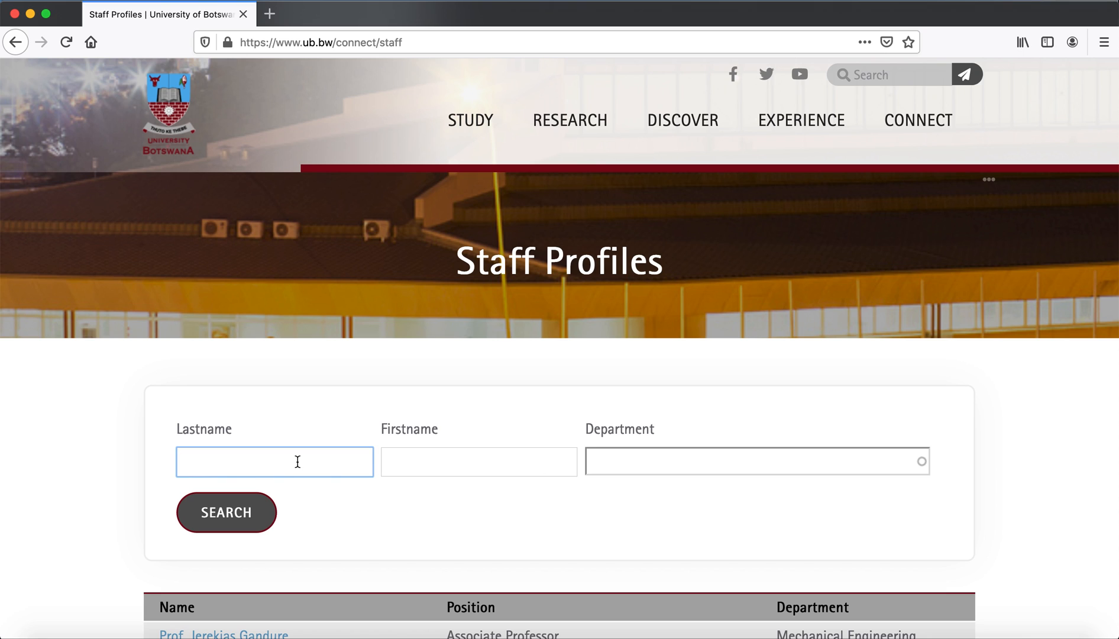
{"action": "type", "text": "te"}
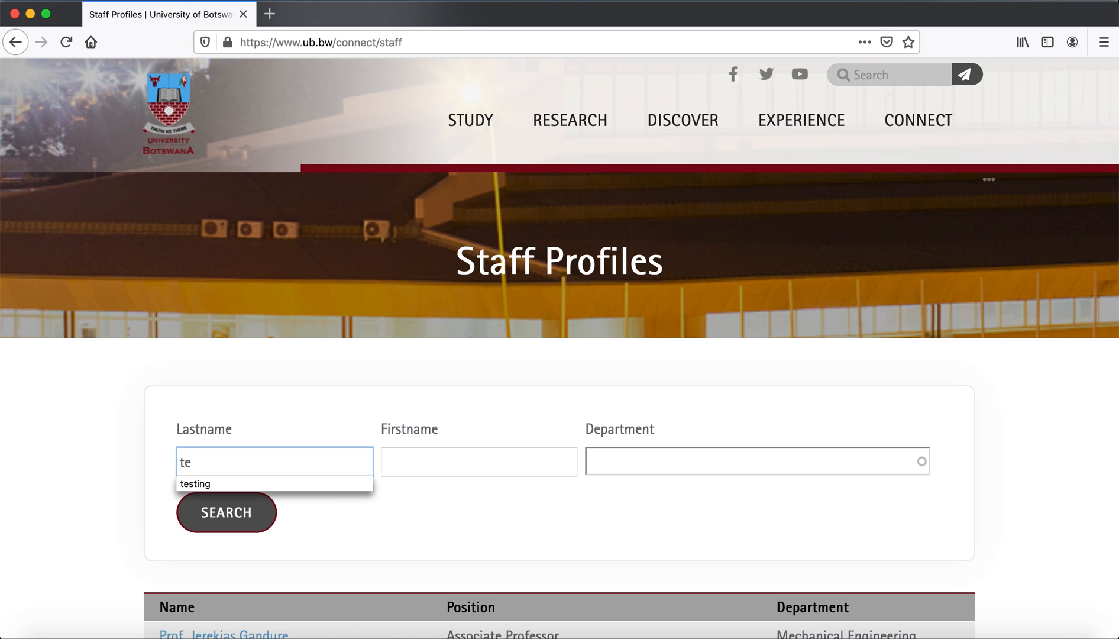
{"action": "left_click", "coordinate": [195, 482]}
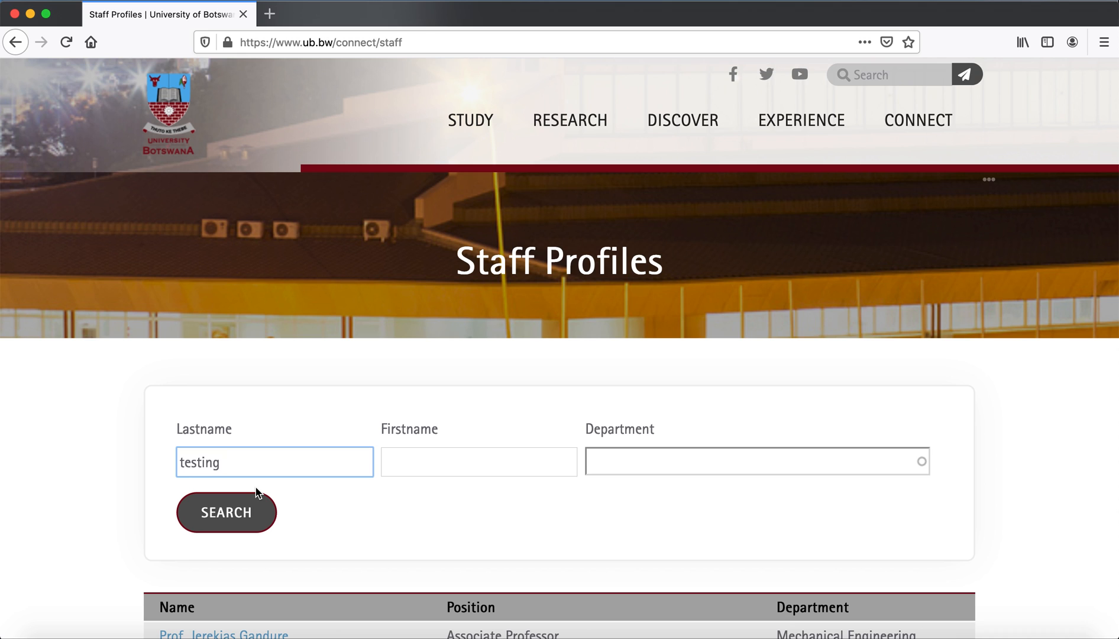
{"action": "left_click", "coordinate": [226, 512]}
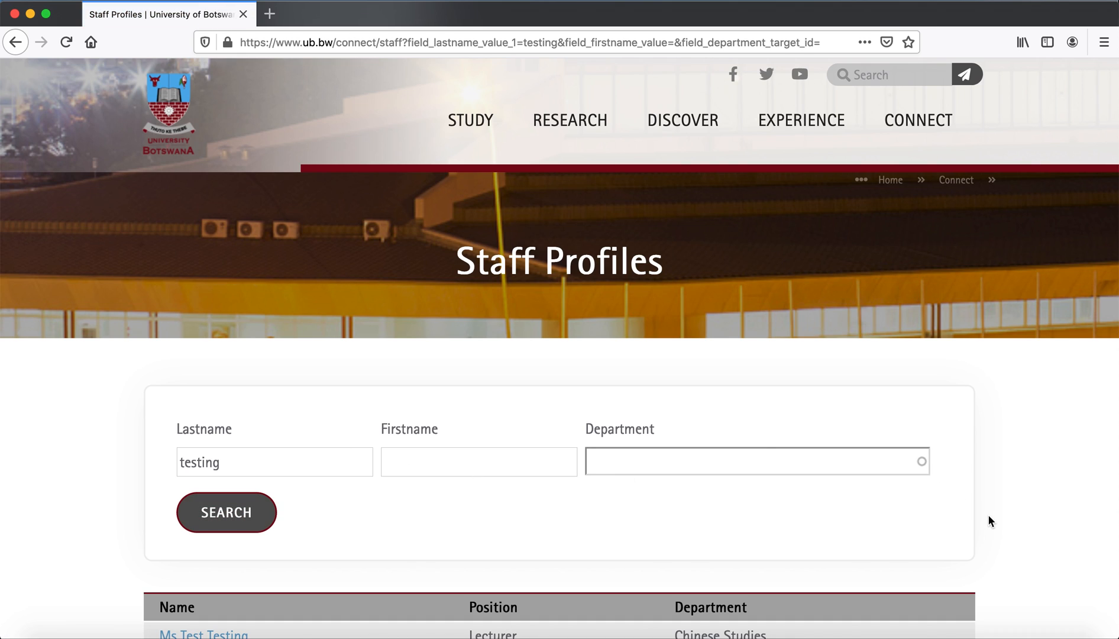
{"action": "scroll", "scroll_direction": "down", "scroll_amount": 3}
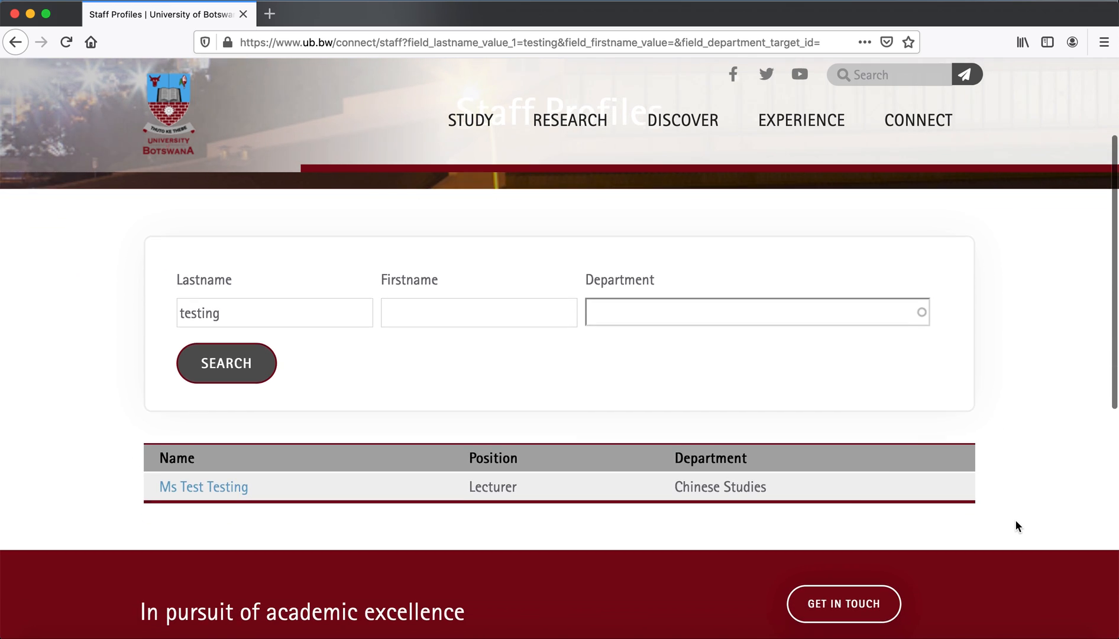
{"action": "scroll", "scroll_direction": "down", "scroll_amount": 3}
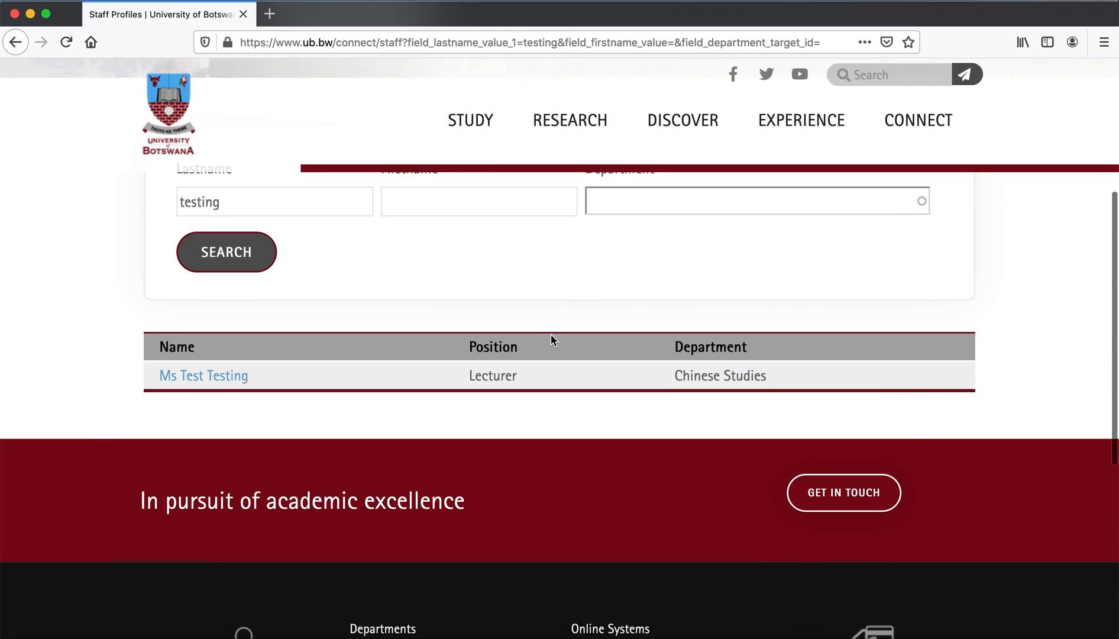
{"action": "mouse_move", "coordinate": [202, 375]}
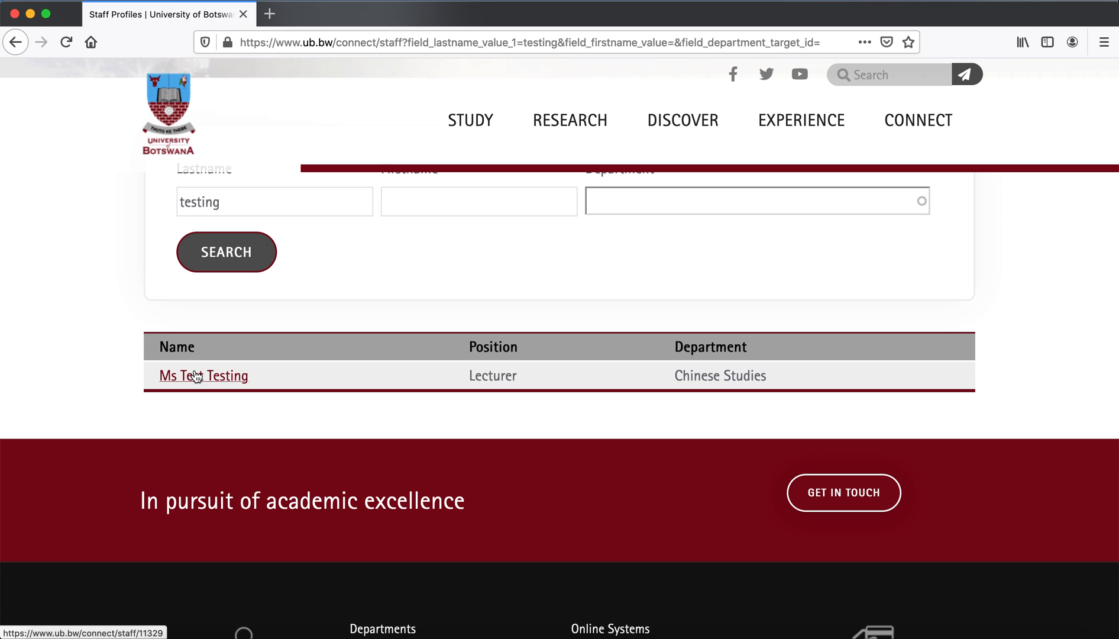
- Open Ms Test Testing's public profile and expand the Brief Biography section
{"action": "left_click", "coordinate": [203, 375]}
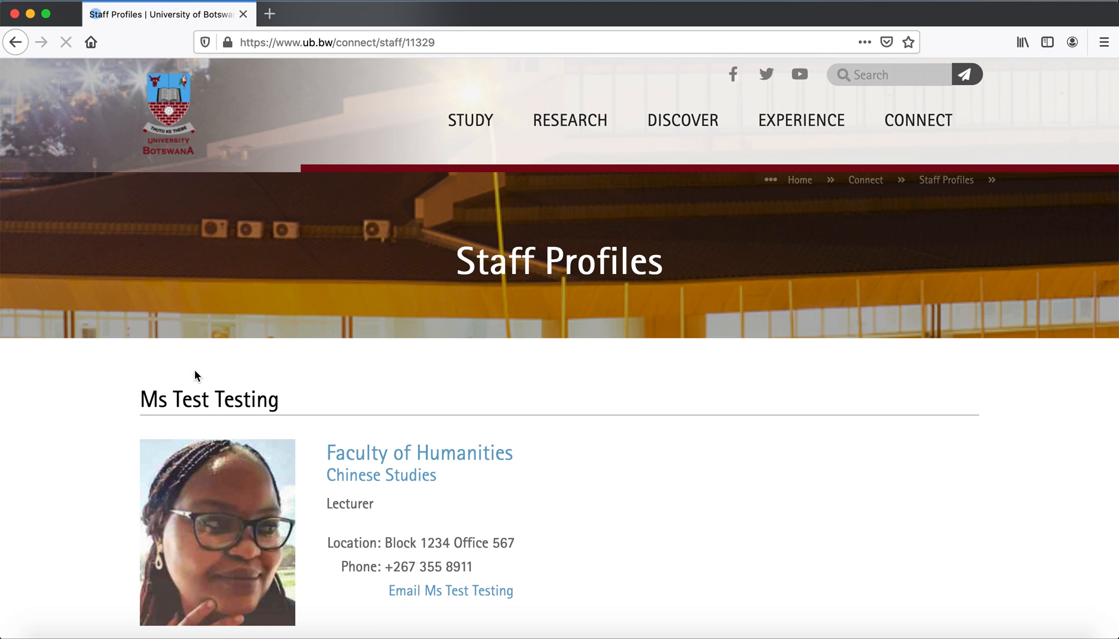
{"action": "scroll", "scroll_direction": "down", "scroll_amount": 3}
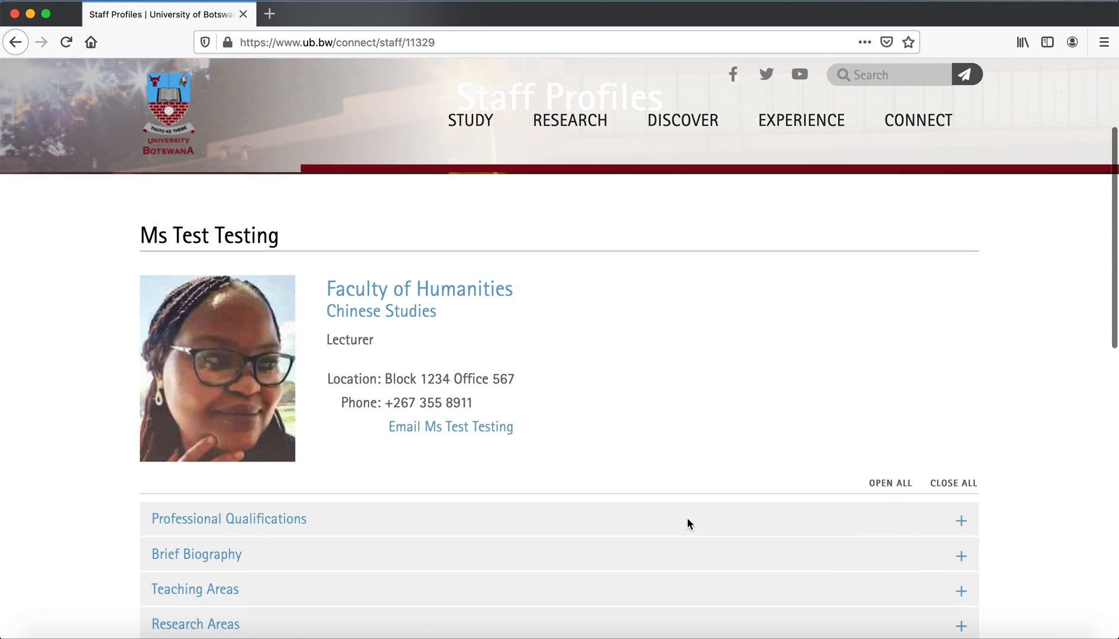
{"action": "scroll", "scroll_direction": "down", "scroll_amount": 3}
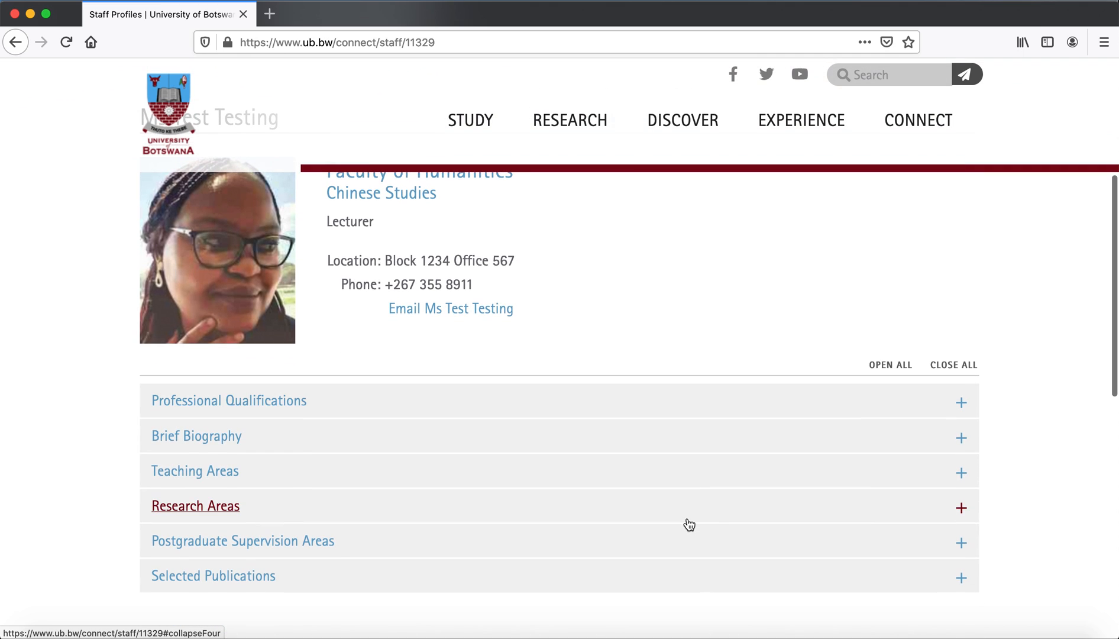
{"action": "left_click", "coordinate": [230, 399]}
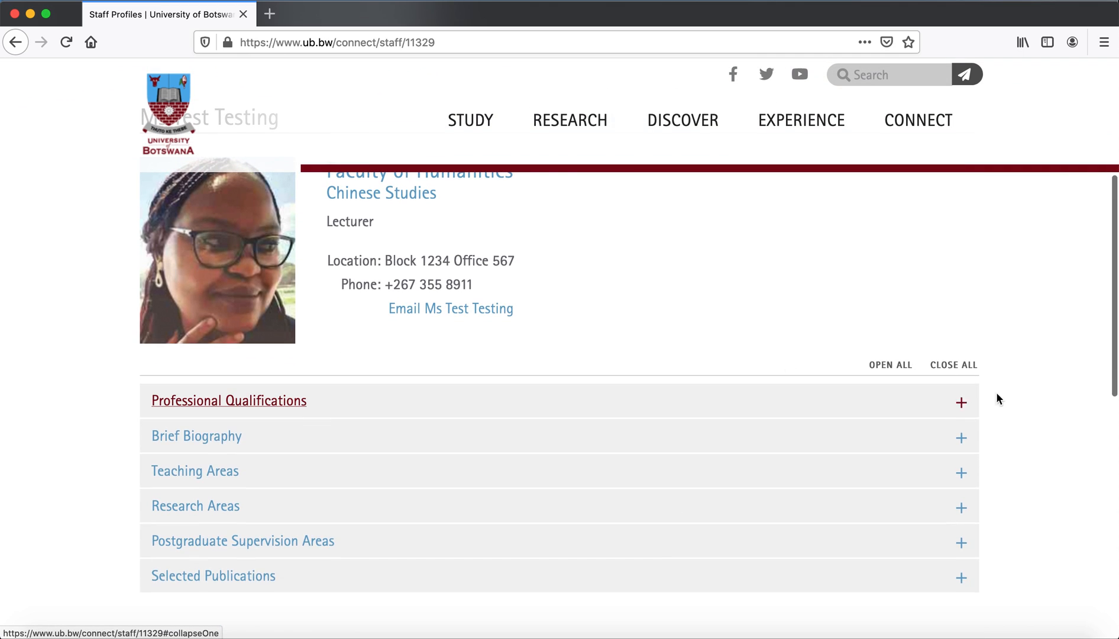
- Expand the Research Areas and Selected Publications sections
{"action": "scroll", "scroll_direction": "down", "scroll_amount": 3}
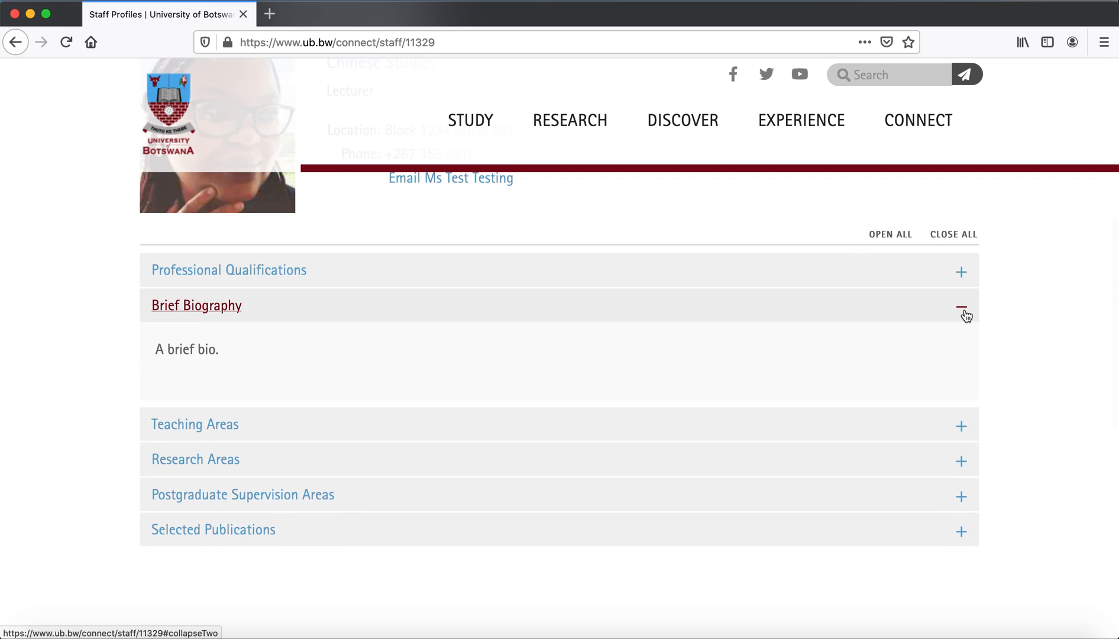
{"action": "left_click", "coordinate": [960, 307]}
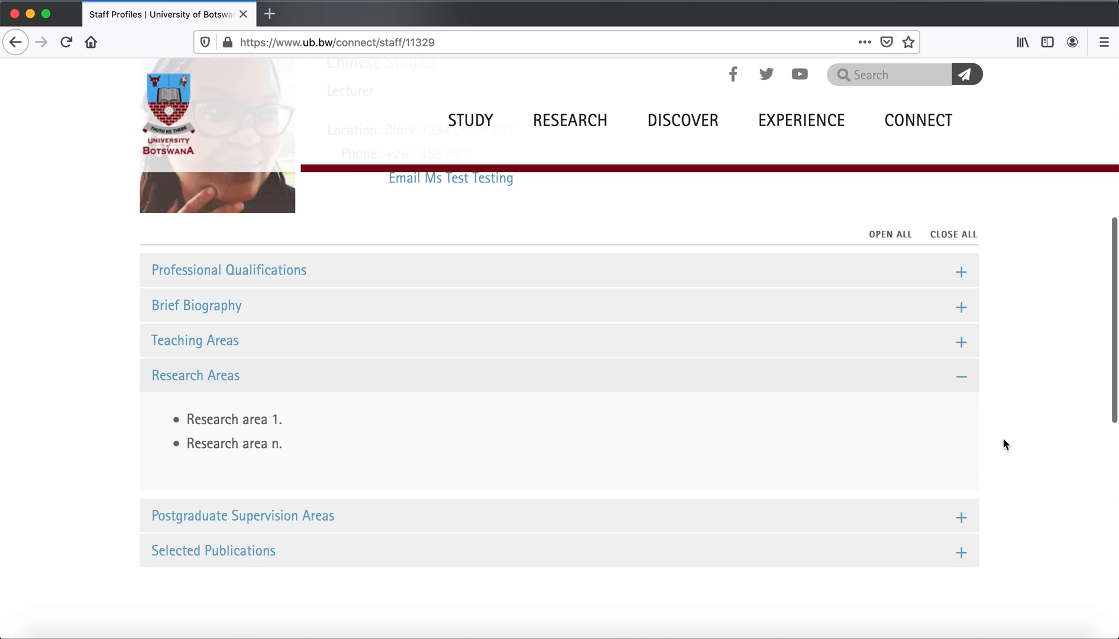
{"action": "scroll", "scroll_direction": "down", "scroll_amount": 3}
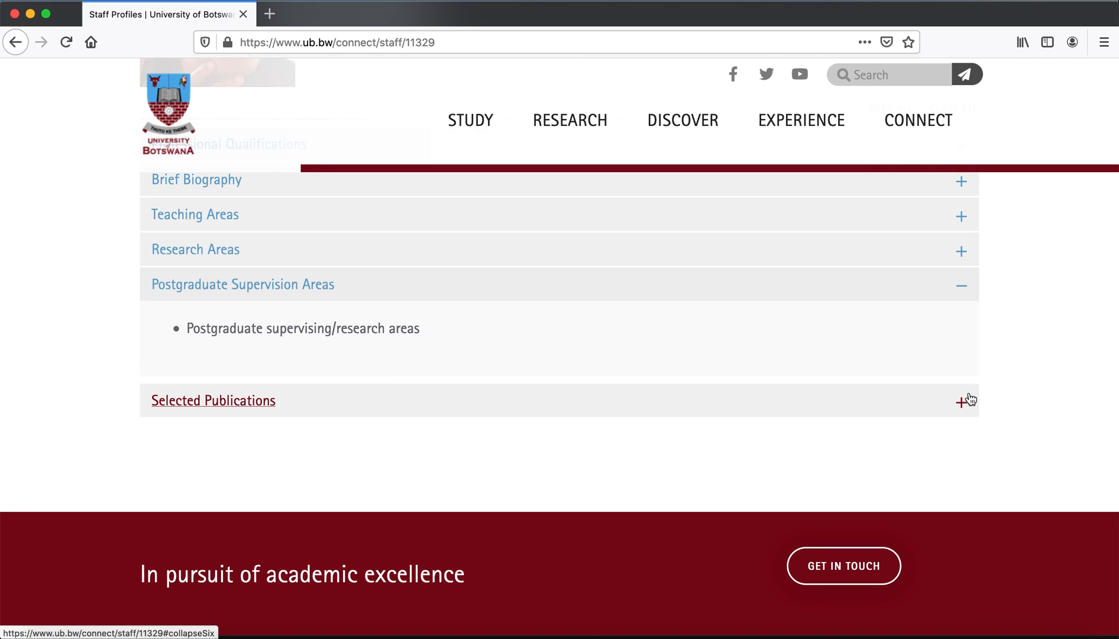
{"action": "left_click", "coordinate": [213, 400]}
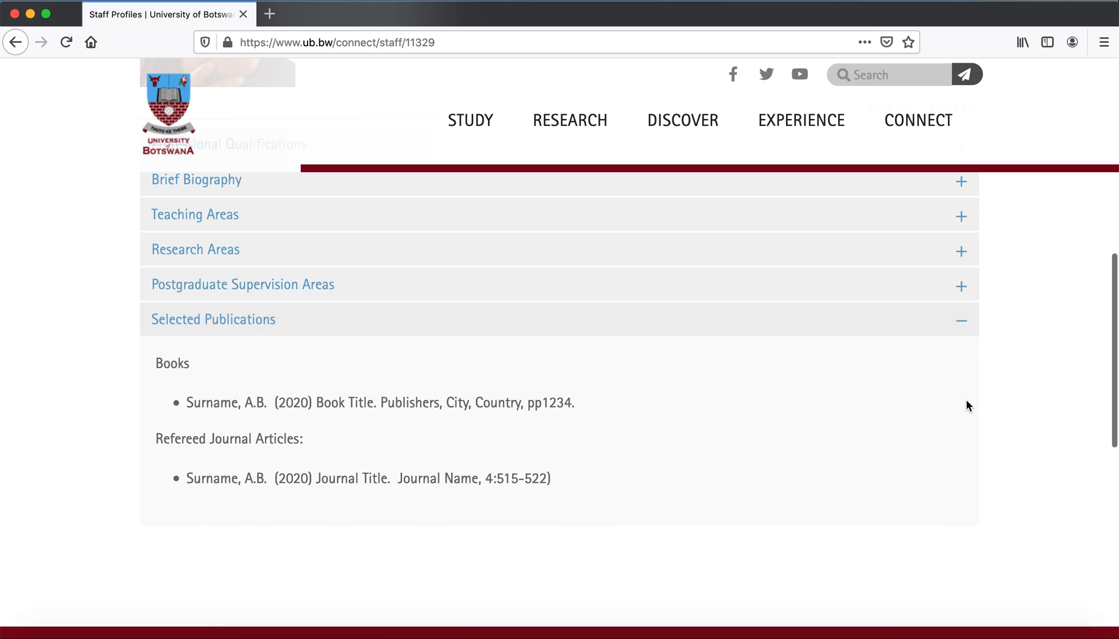